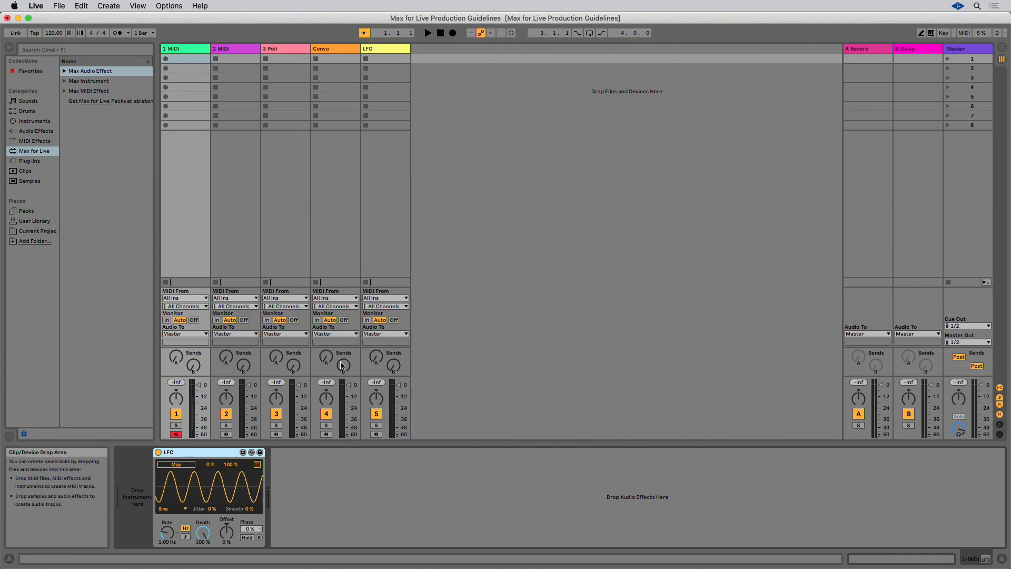
Open the LFO device's full patch in an enlarged Max editor, then close it
left_click(244, 453)
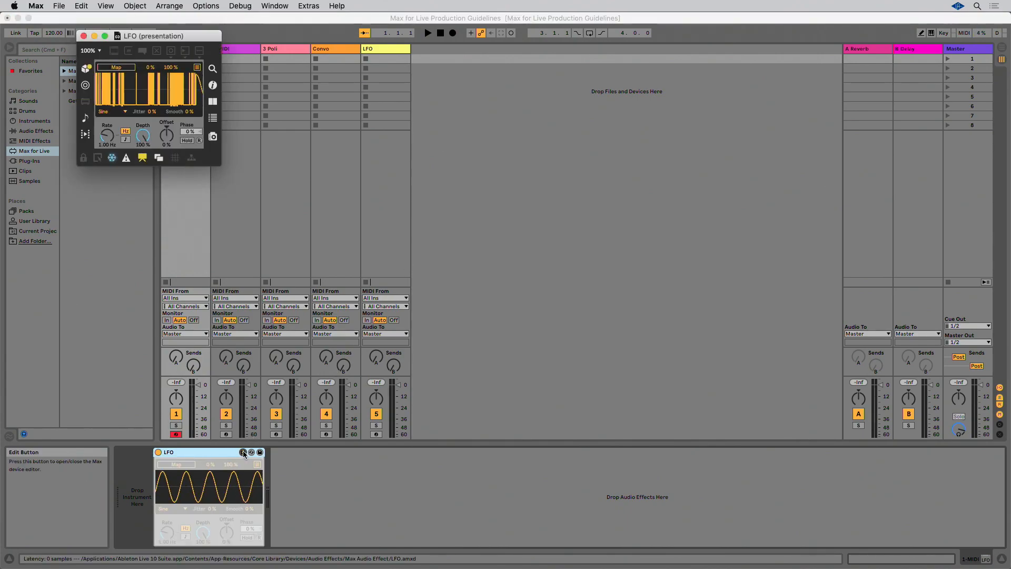
left_click_drag(153, 35, 325, 61)
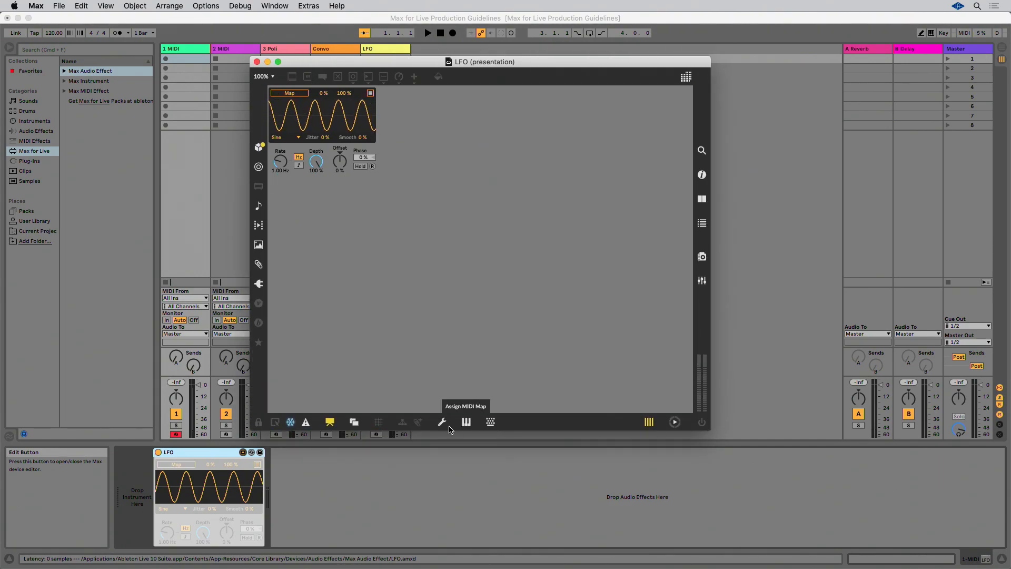
left_click(329, 422)
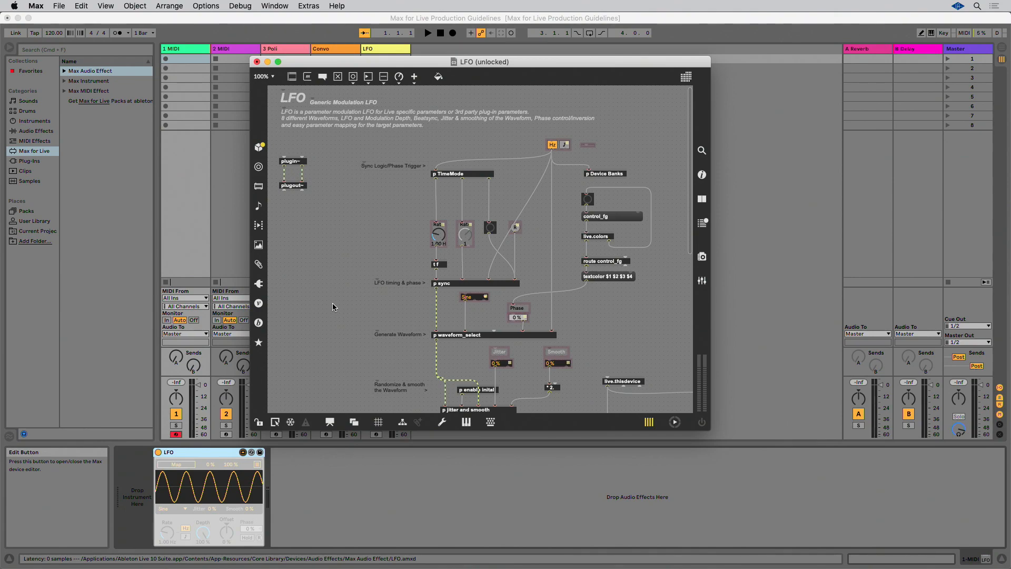
mouse_move(598, 250)
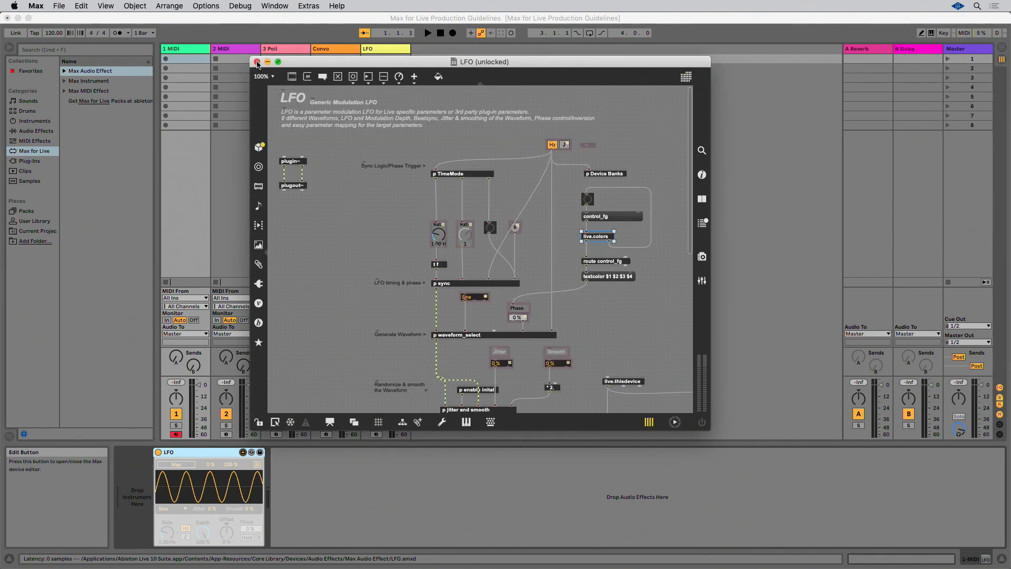
left_click(257, 62)
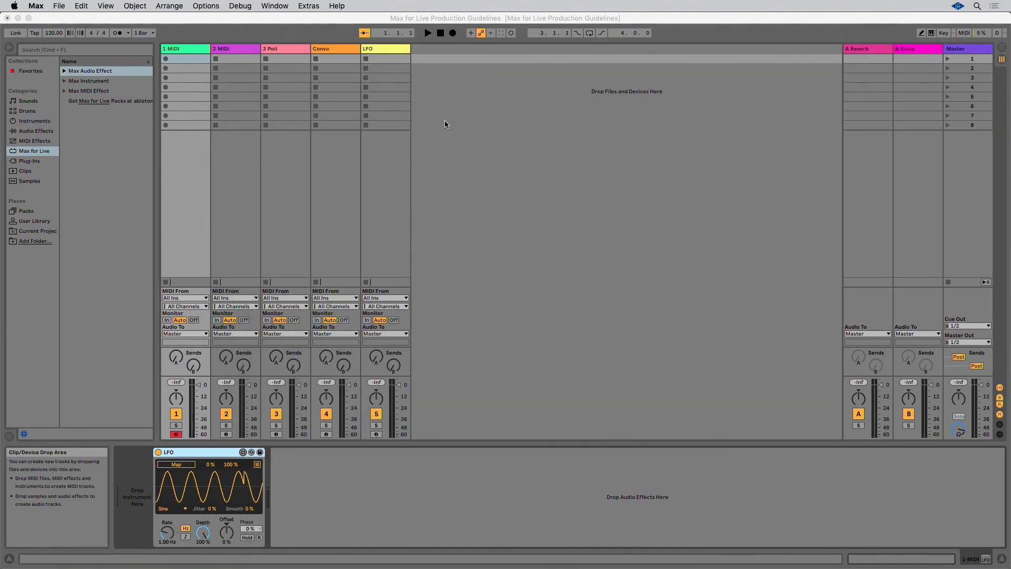
Try Mid Dark, Dark, then Light themes, and inspect the reopened LFO's Freq Rate dial
left_click(35, 5)
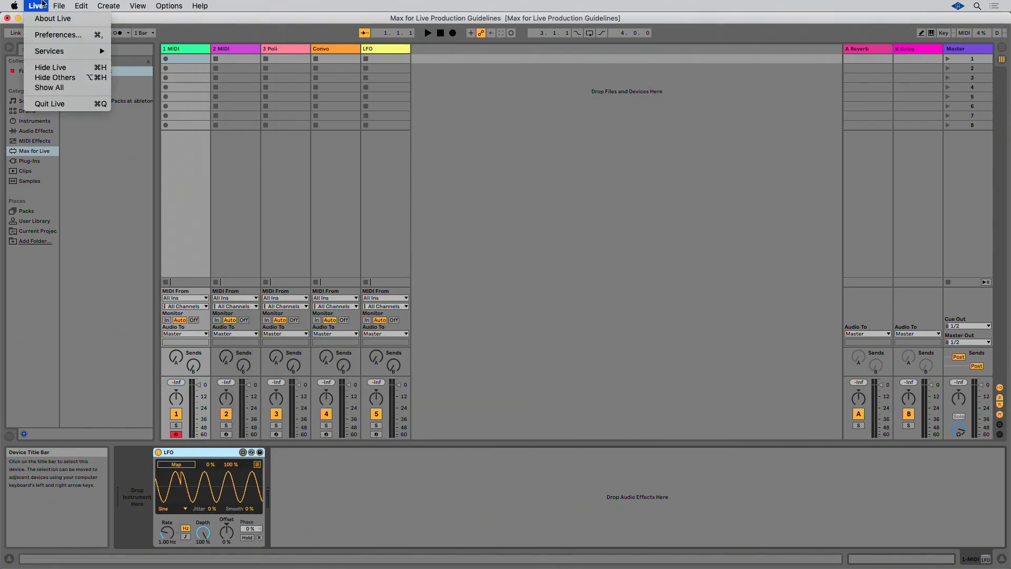
left_click(58, 35)
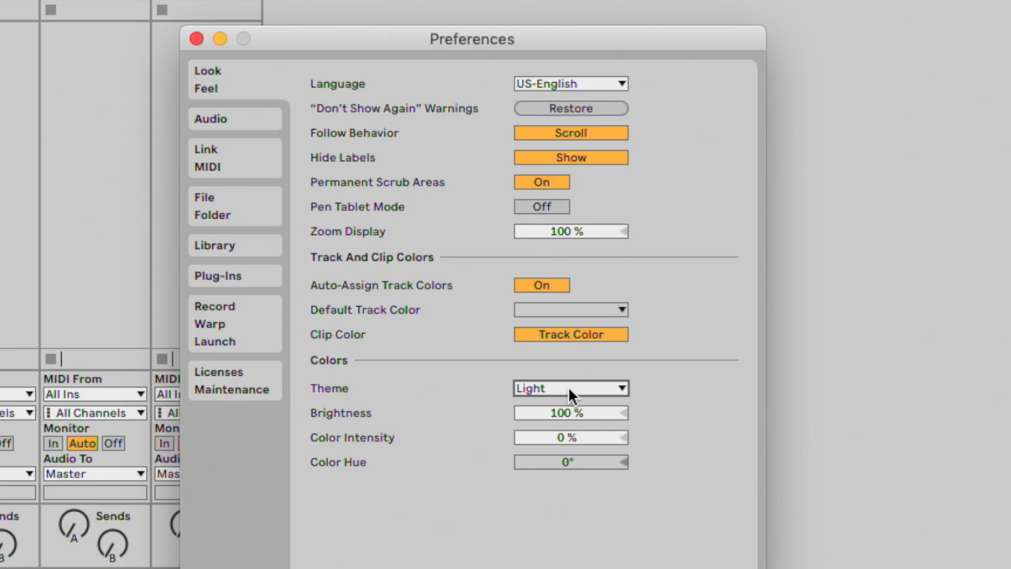
left_click(571, 388)
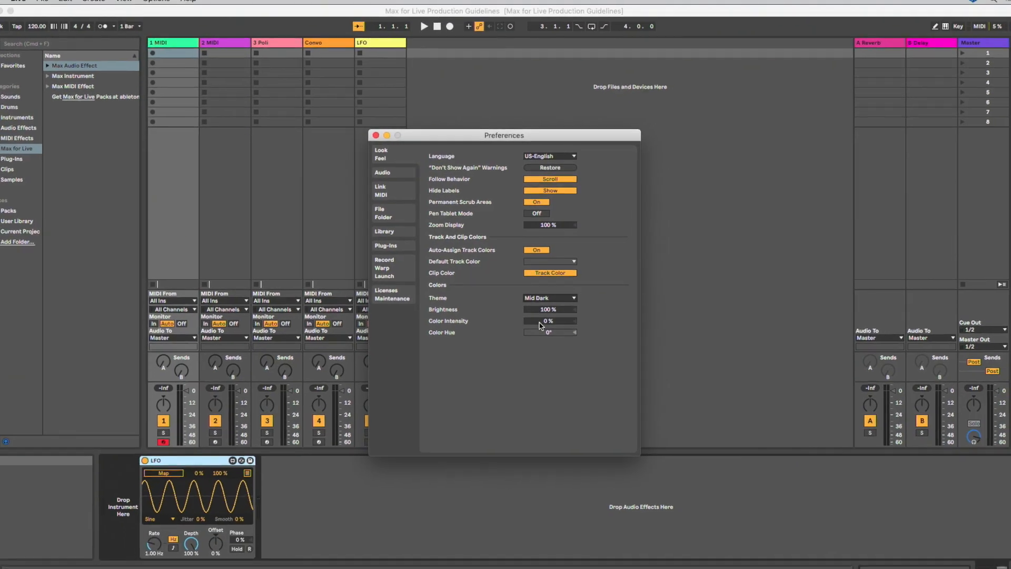
left_click(549, 297)
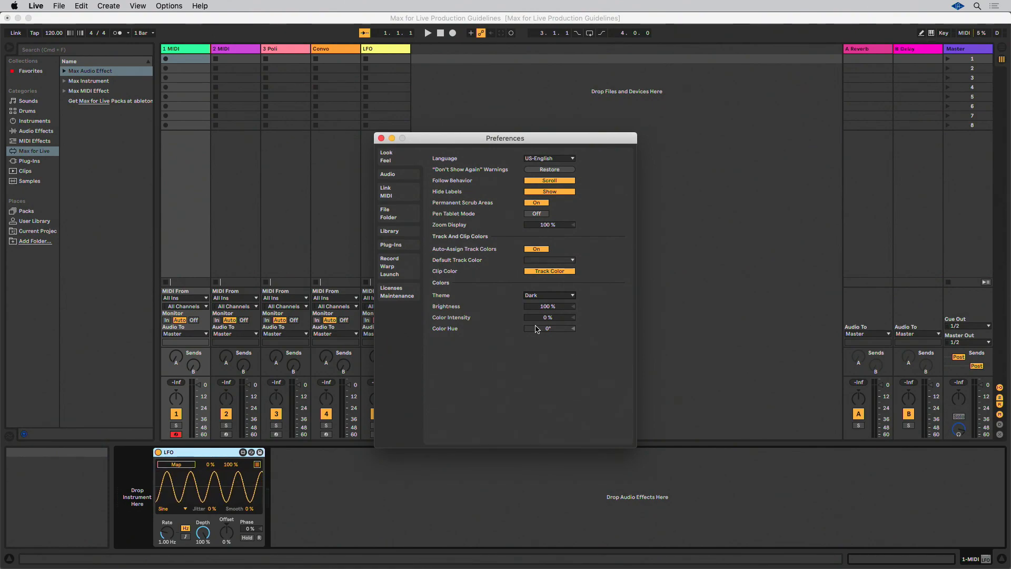
left_click(549, 295)
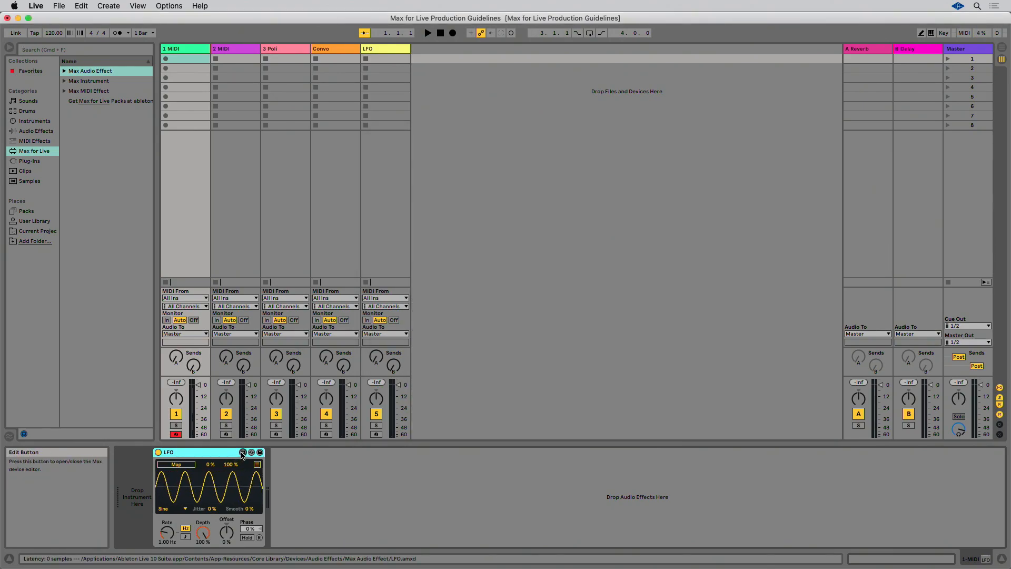
left_click(242, 452)
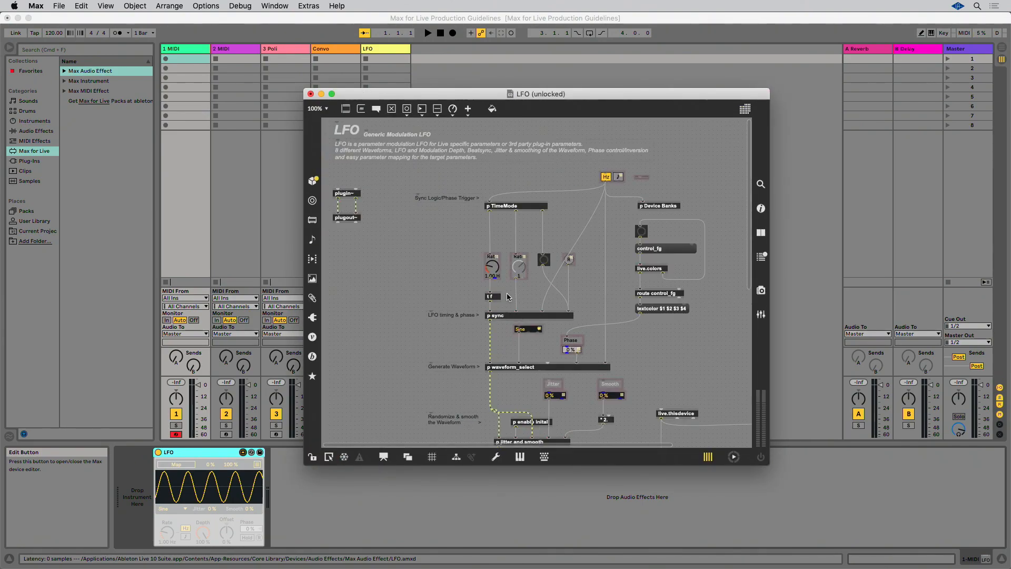
left_click(492, 266)
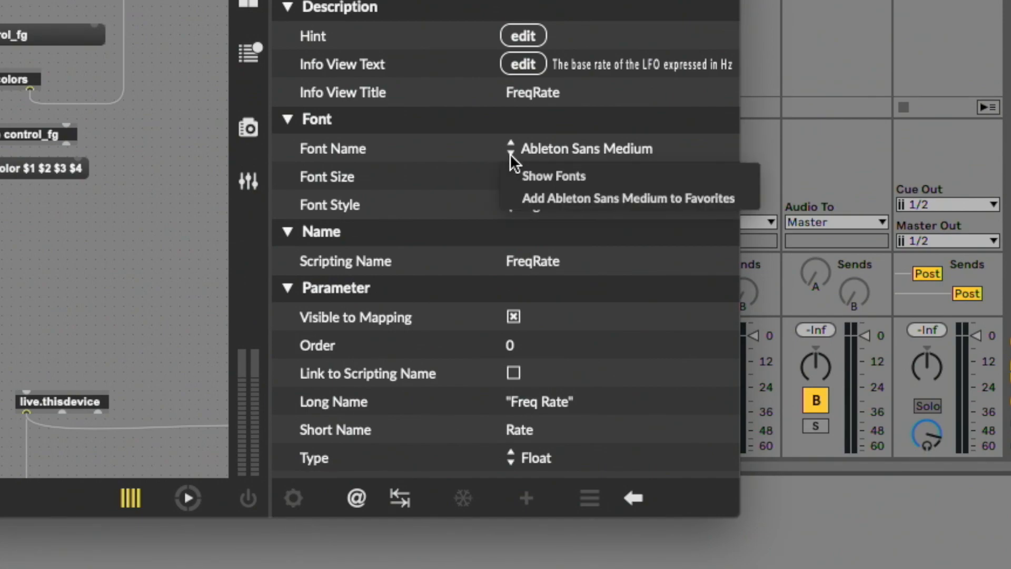
mouse_move(484, 153)
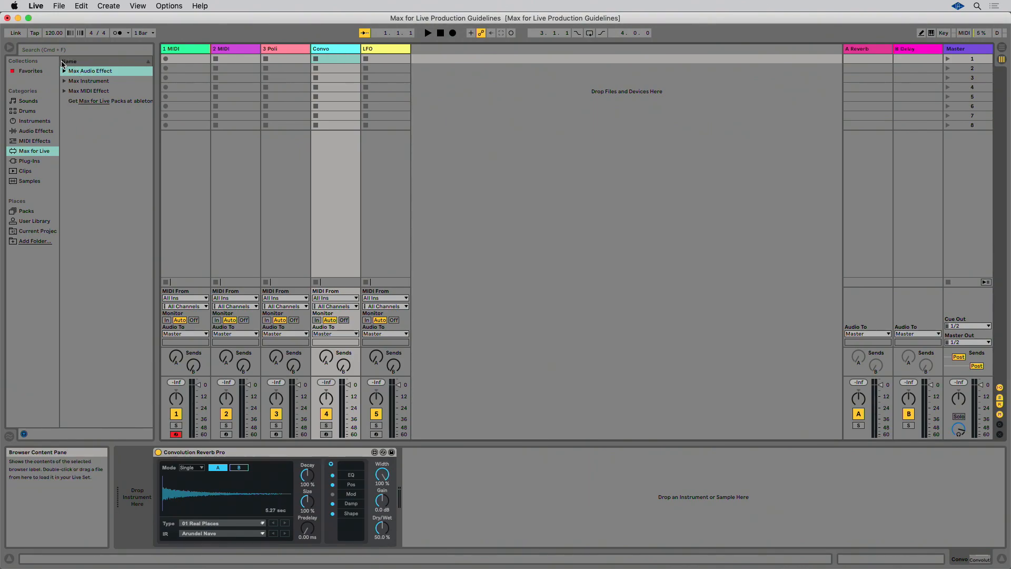
Load Surround Panner from Packs onto a new 6 Audio track, view its speaker setup, reselect Convo
left_click(25, 210)
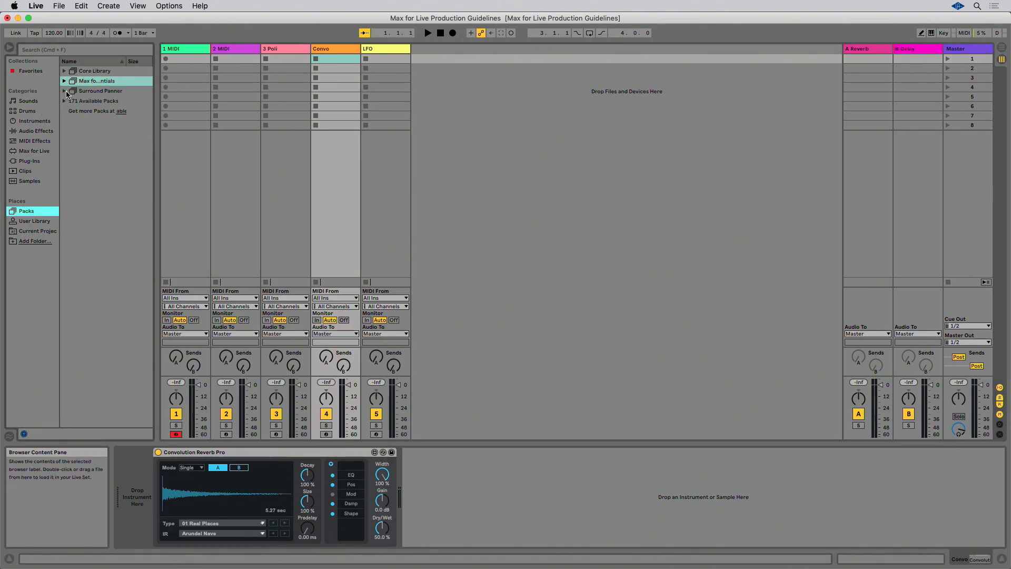
left_click(64, 91)
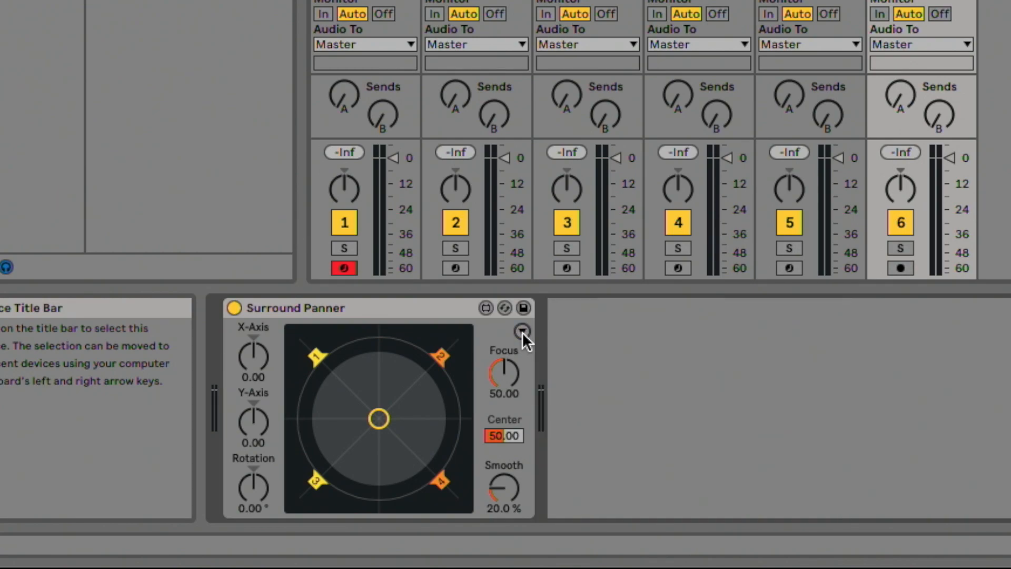
left_click(522, 332)
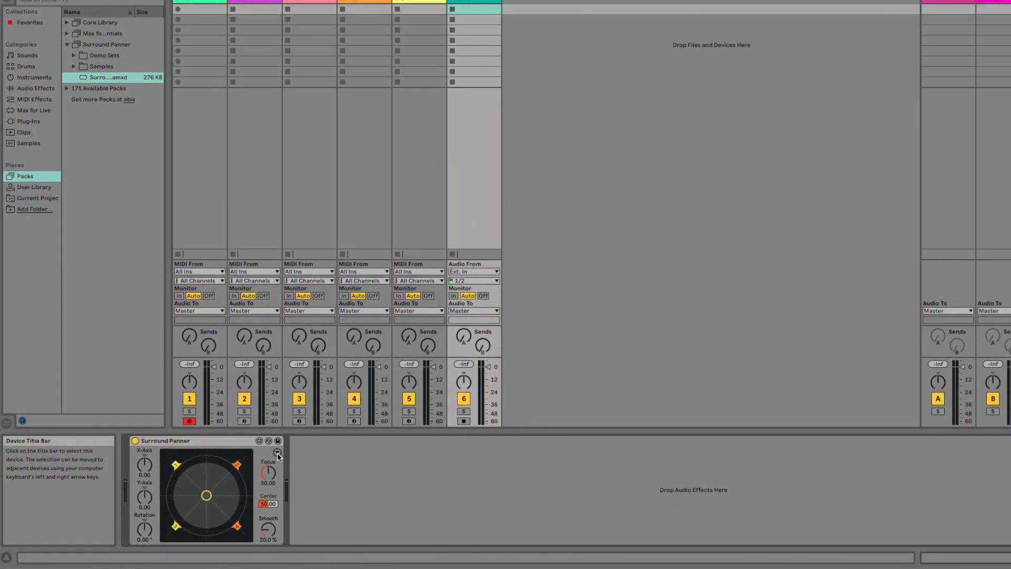
left_click(276, 457)
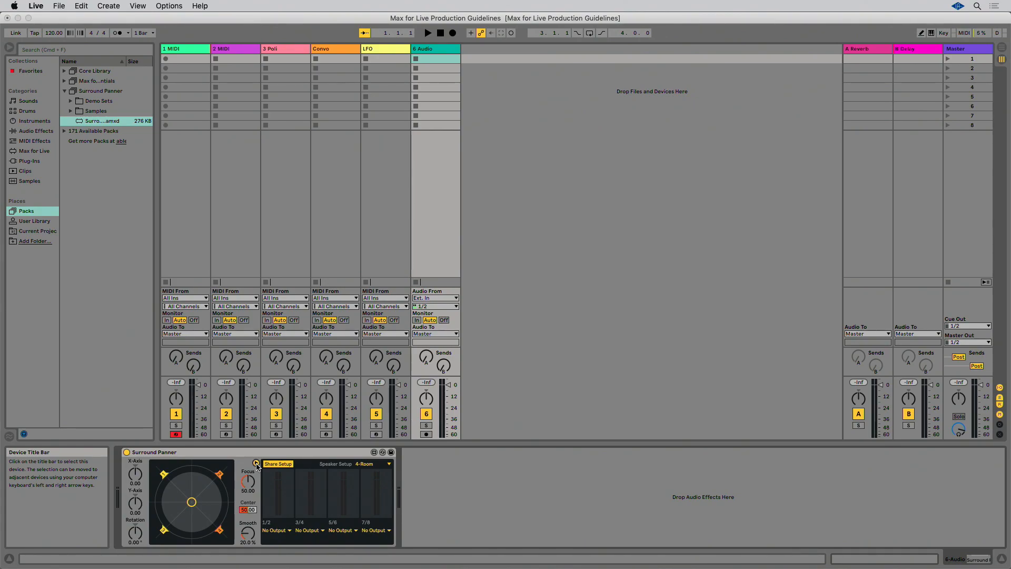
left_click(334, 48)
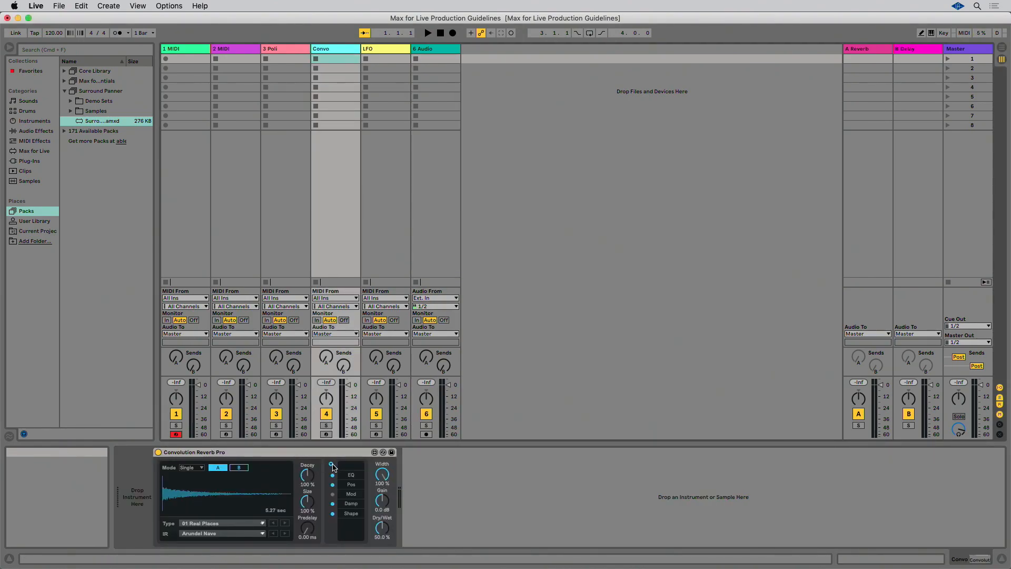
Expand Convolution Reverb Pro's Mod section, then display the LFO track's LFO device
left_click(332, 475)
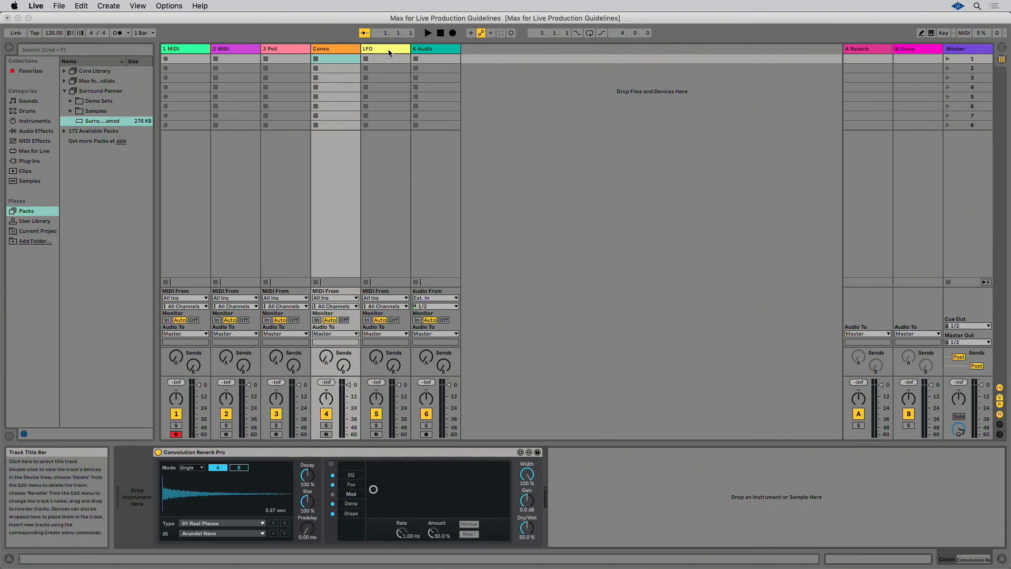
left_click(386, 48)
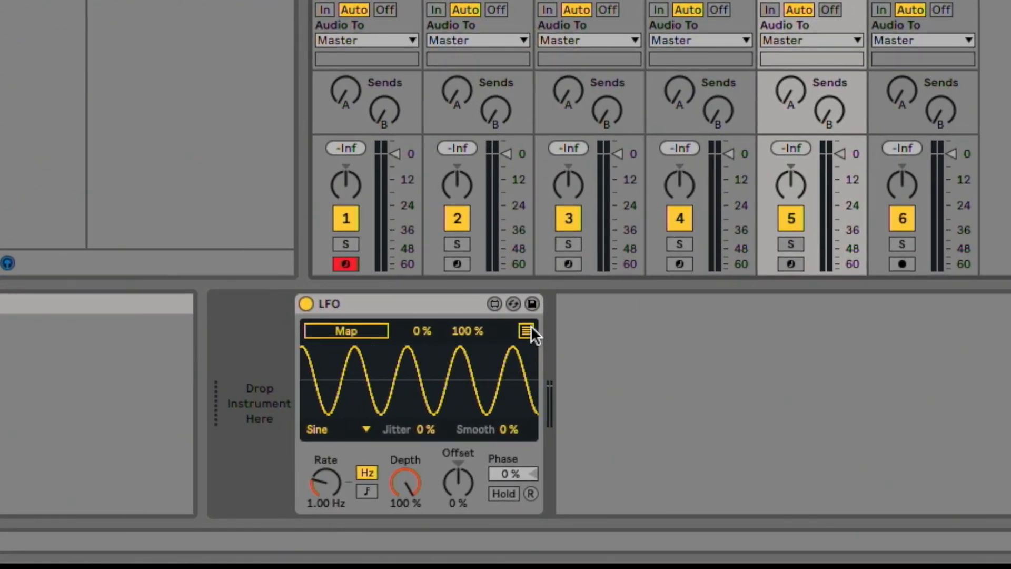
left_click(526, 330)
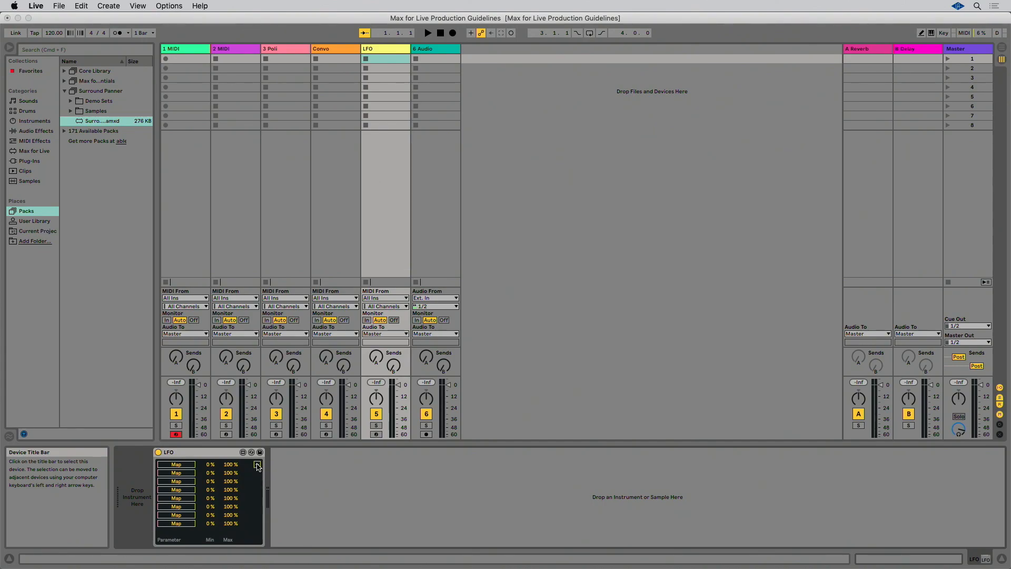
left_click(259, 464)
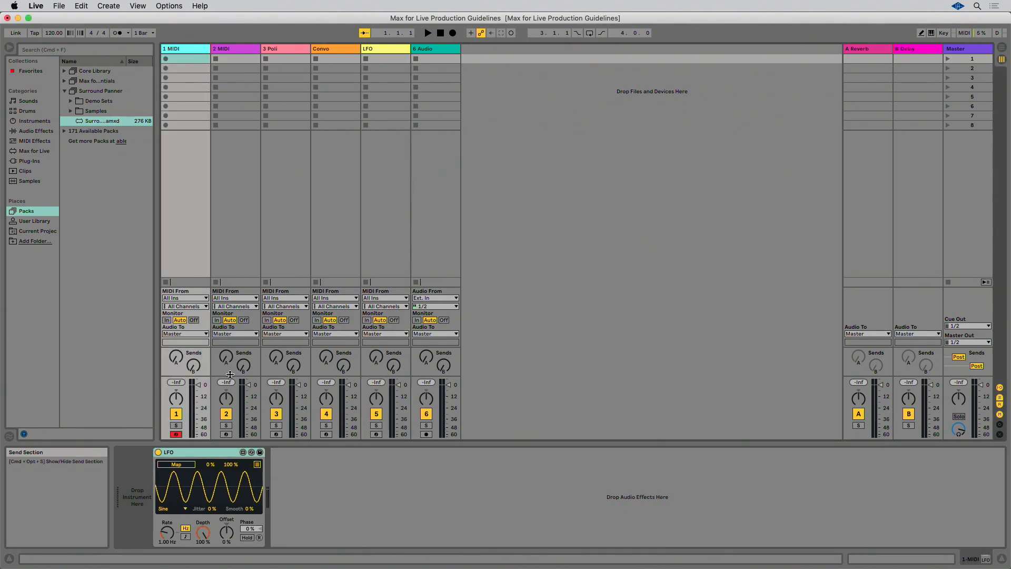
Reopen the LFO patch and inspect the Rate dial, then the Hz/note rate tab
left_click(258, 452)
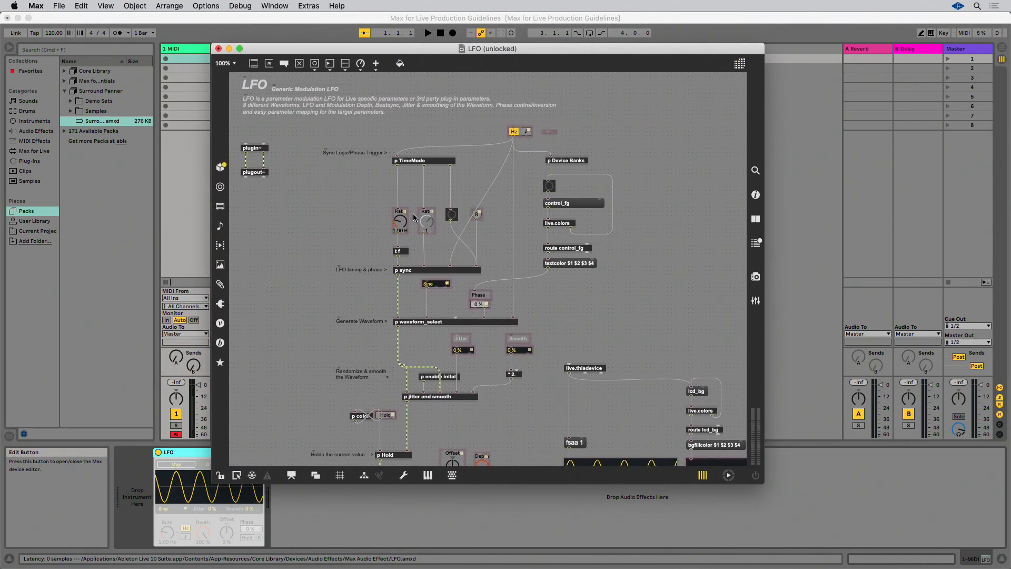
left_click(399, 222)
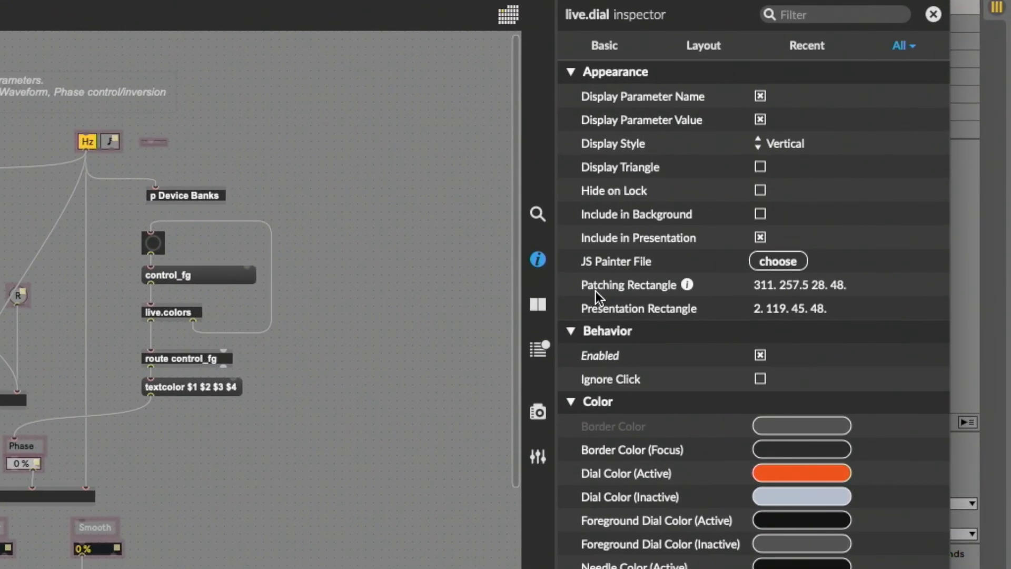
left_click(109, 142)
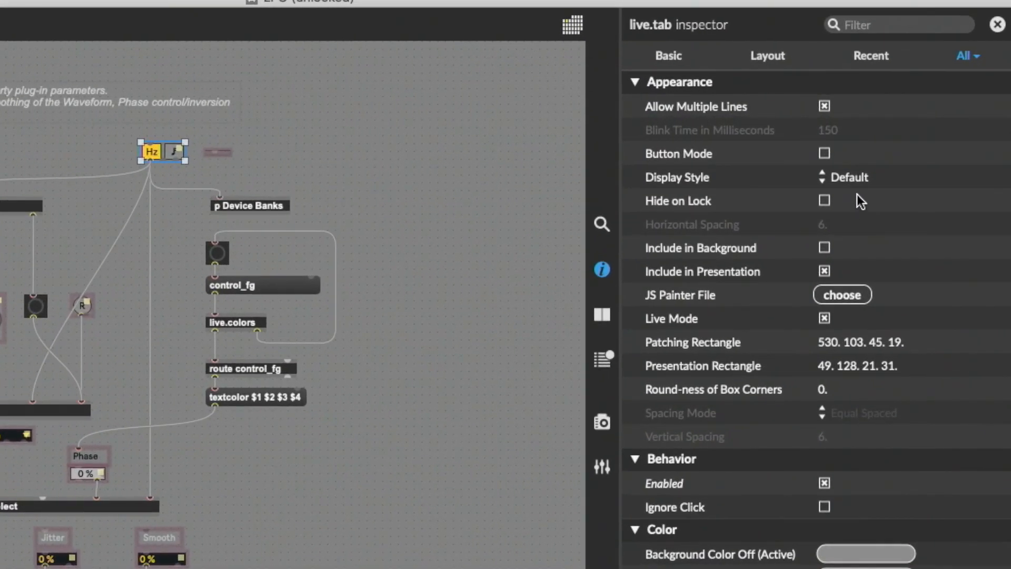
Set the rate tab's Display Style to LCD and start a new live.tab object box
left_click(822, 177)
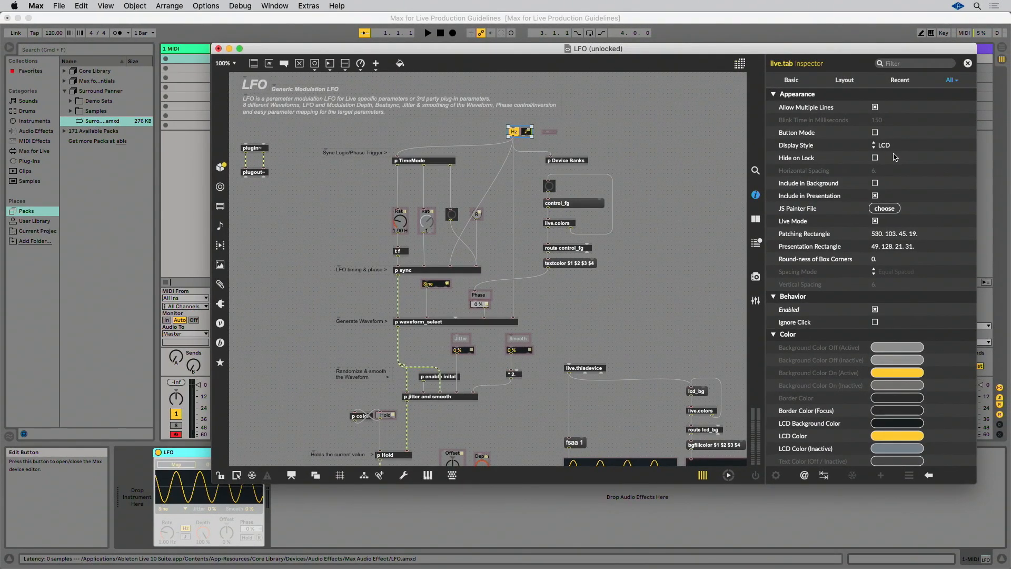
left_click(431, 284)
type("live.t")
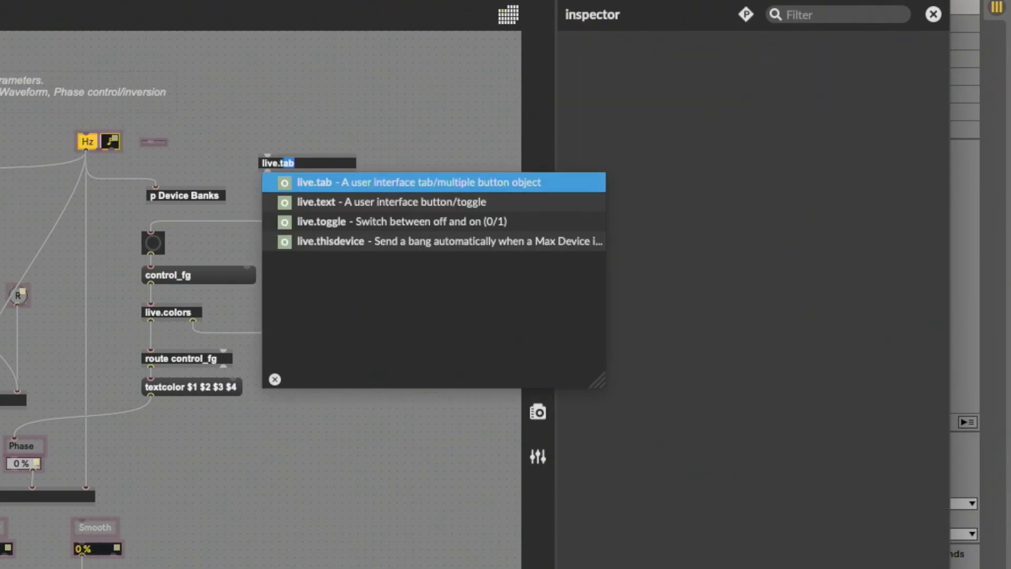
Turn the new box into a live.text button with Output Mode set to Mouse up
left_click(316, 203)
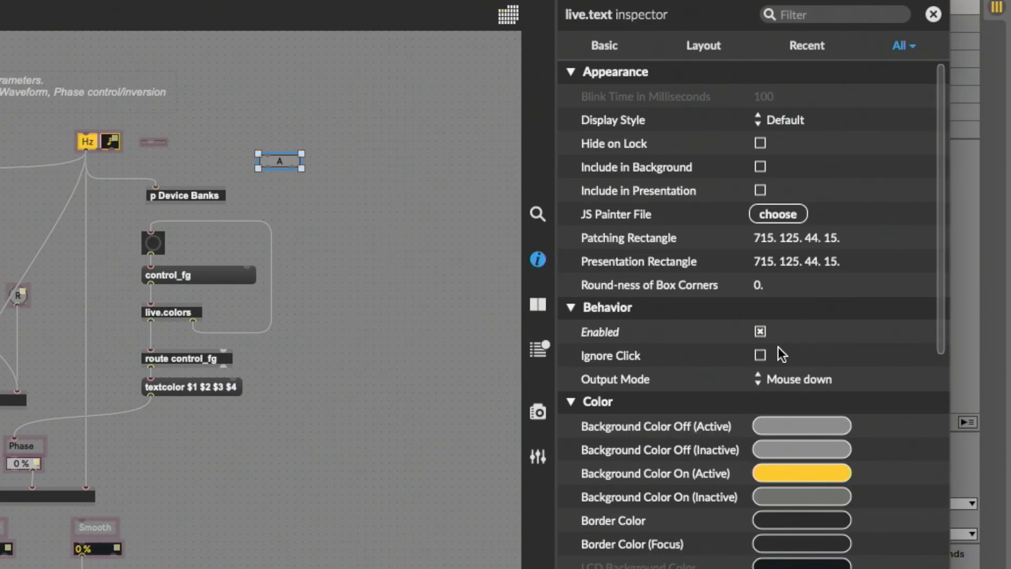
left_click(794, 379)
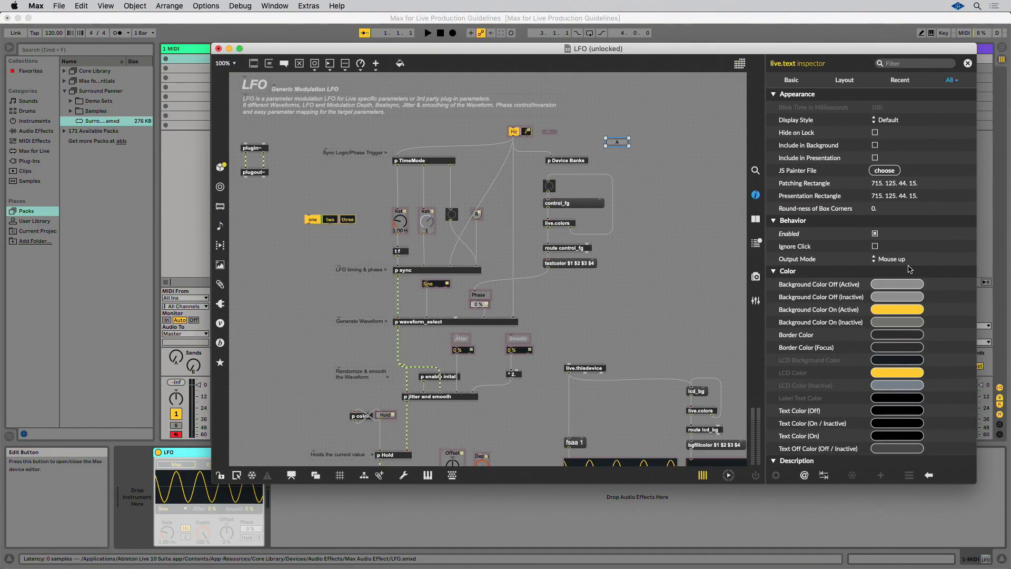
Close the LFO editor and discard the unsaved changes to LFO.amxd
left_click(219, 49)
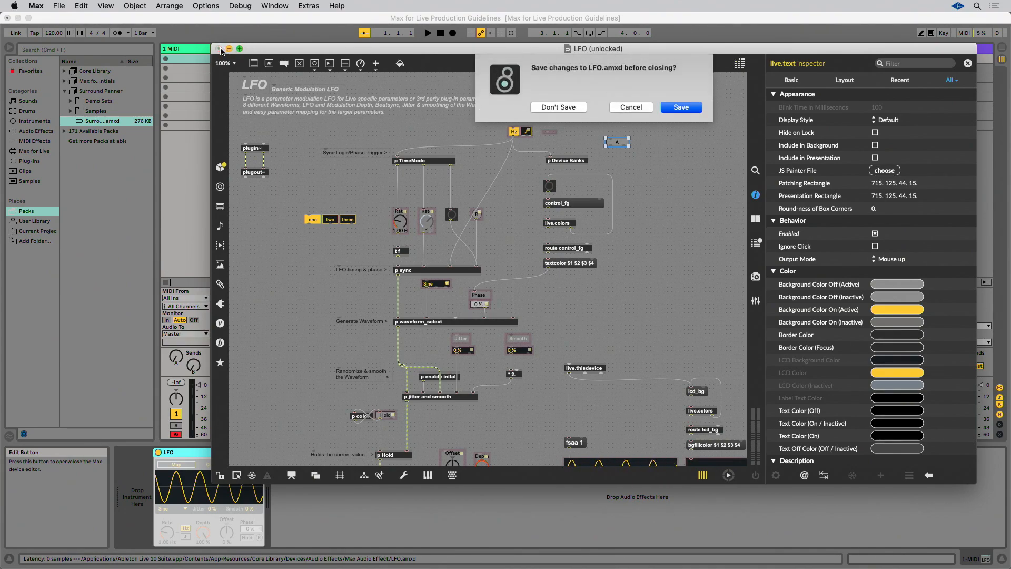
left_click(558, 107)
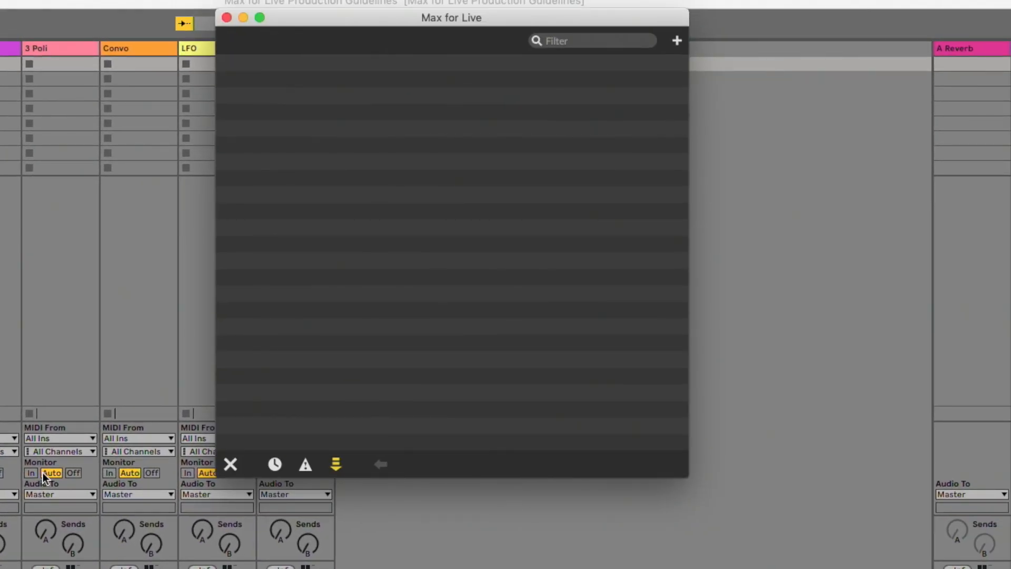
mouse_move(225, 38)
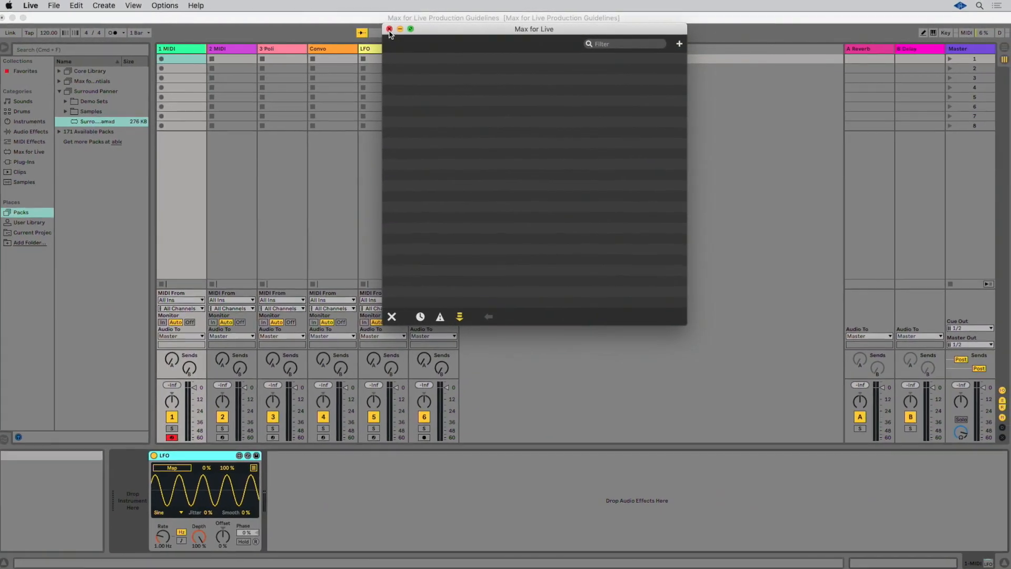
Dismiss the empty Max for Live console window using its red close button
left_click(387, 29)
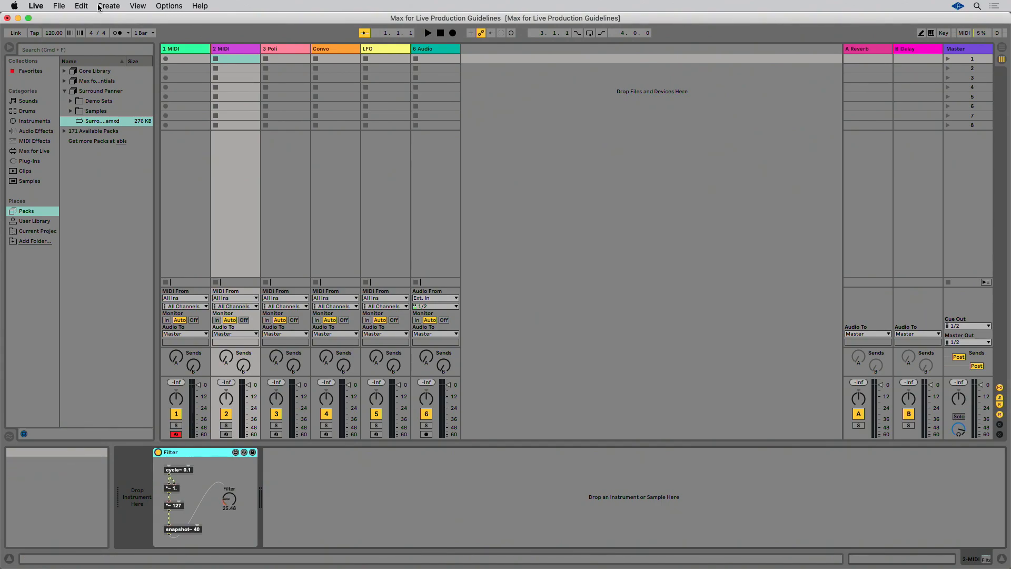
Select 2 MIDI, insert a new MIDI track as 3 MIDI, and open the Edit menu
left_click(81, 5)
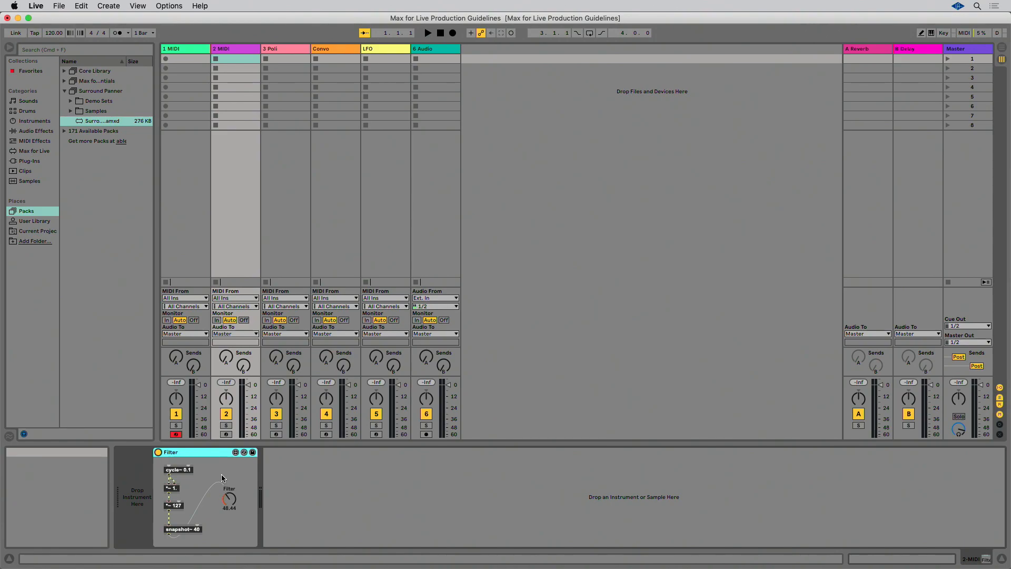
left_click(237, 49)
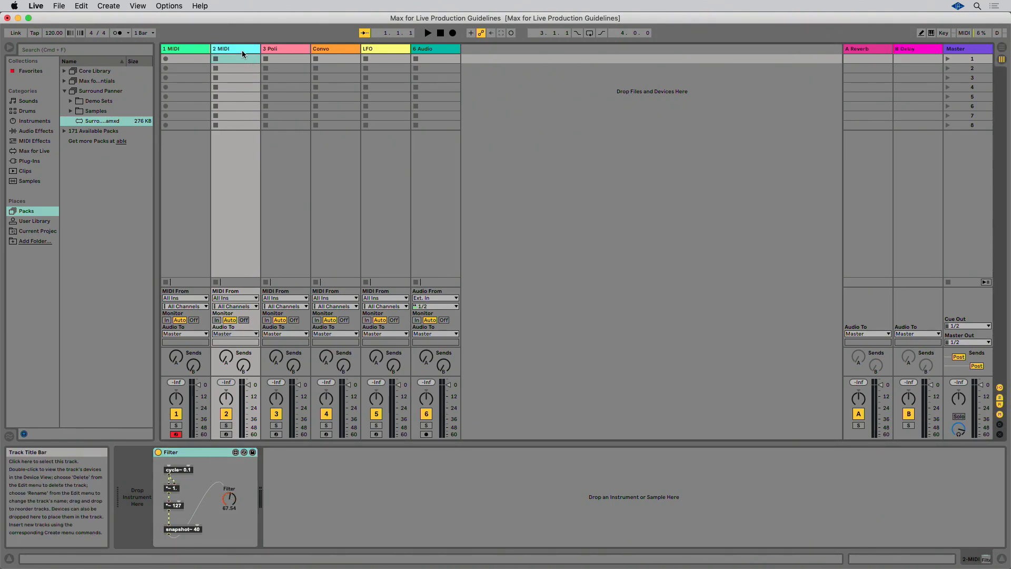
left_click(79, 6)
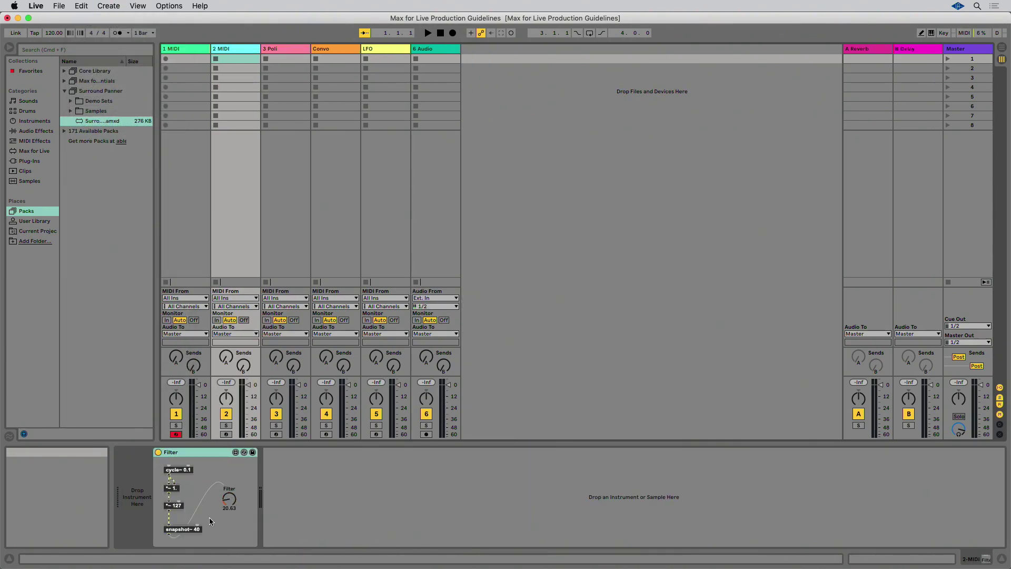
left_click_drag(229, 500, 229, 477)
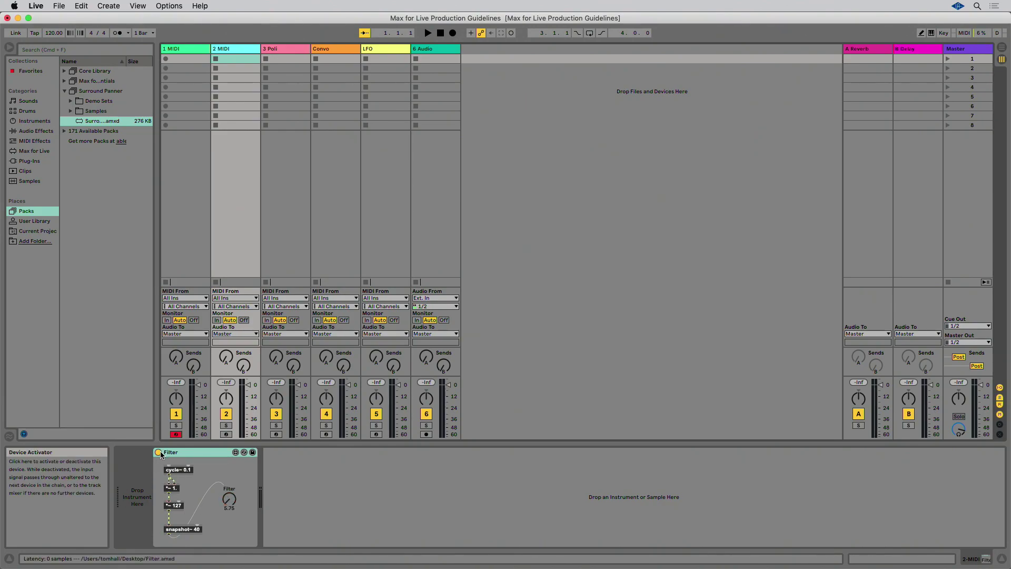
left_click_drag(229, 498, 229, 483)
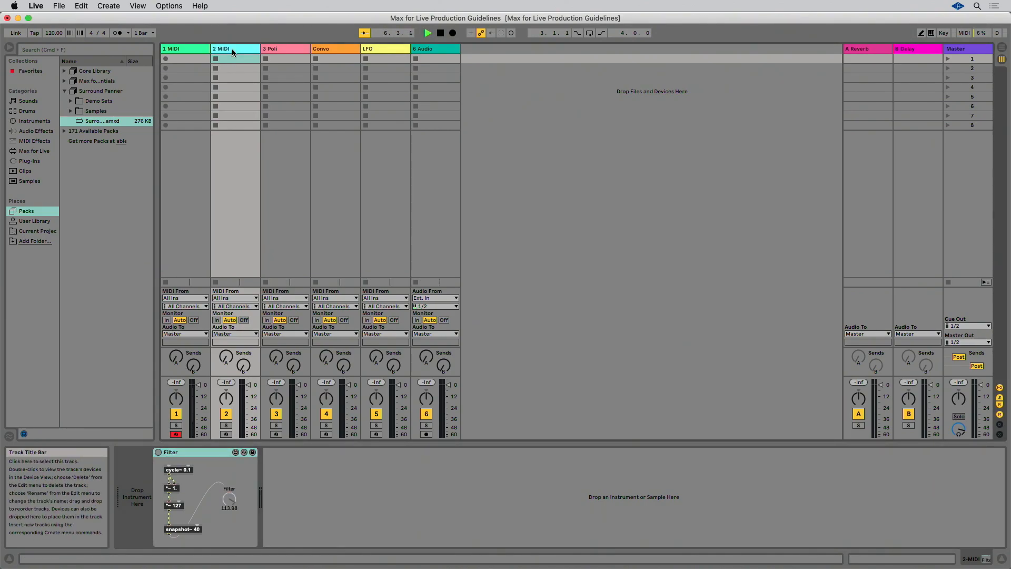
left_click(84, 5)
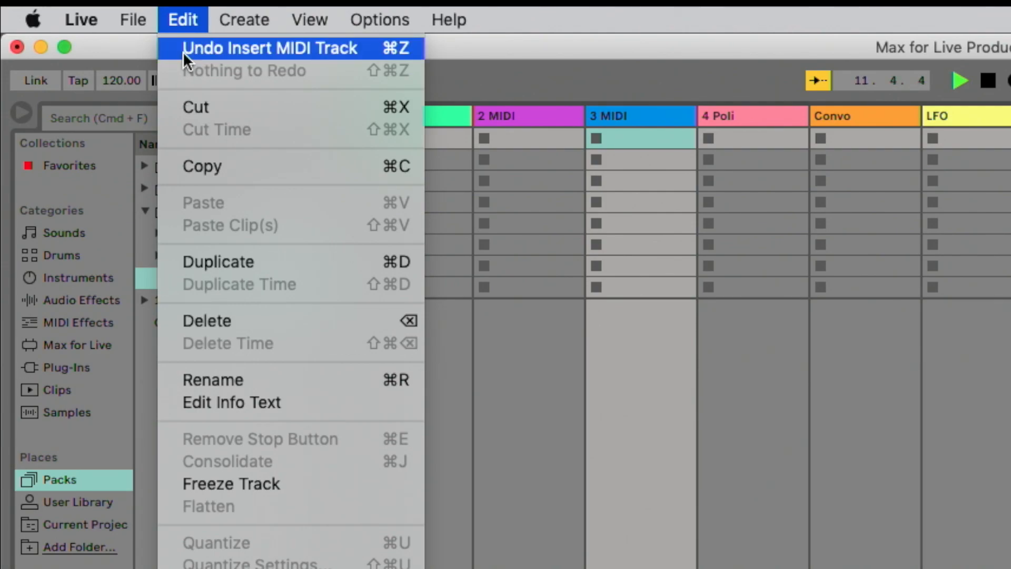
Undo Insert MIDI Track, inspect the Filter parameter, and launch the 3 Poli clip
left_click(269, 47)
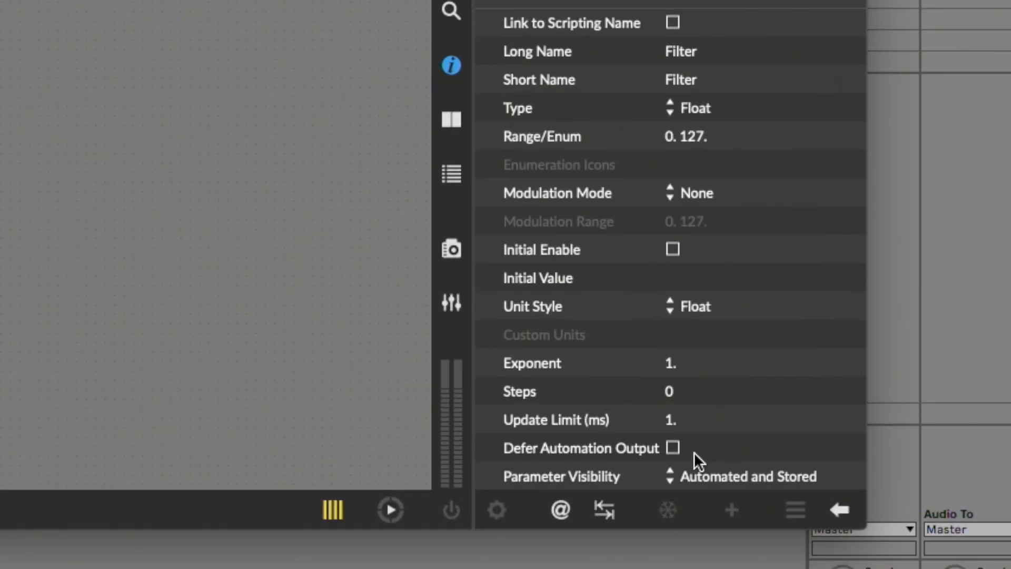
left_click(742, 476)
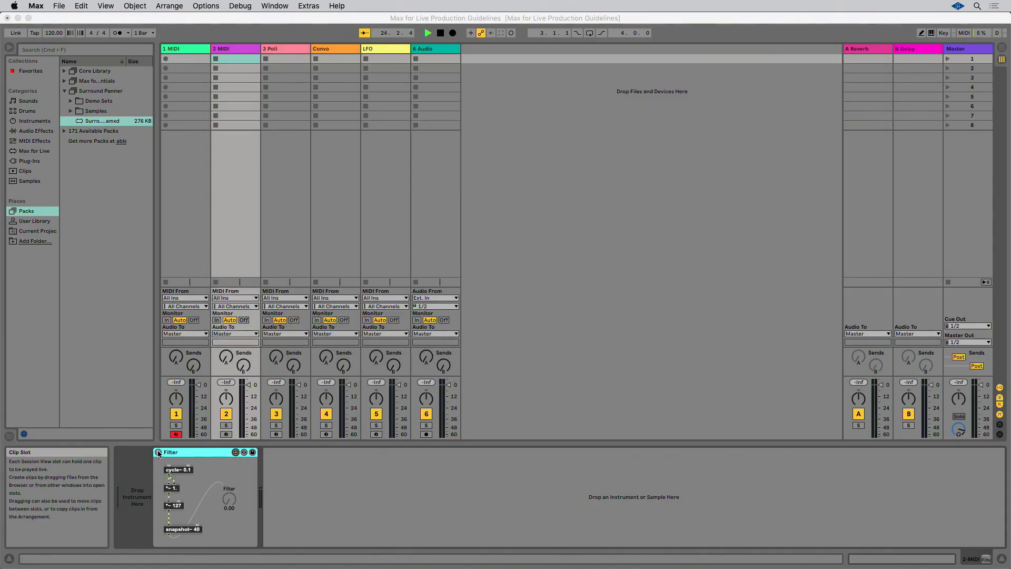
left_click(283, 59)
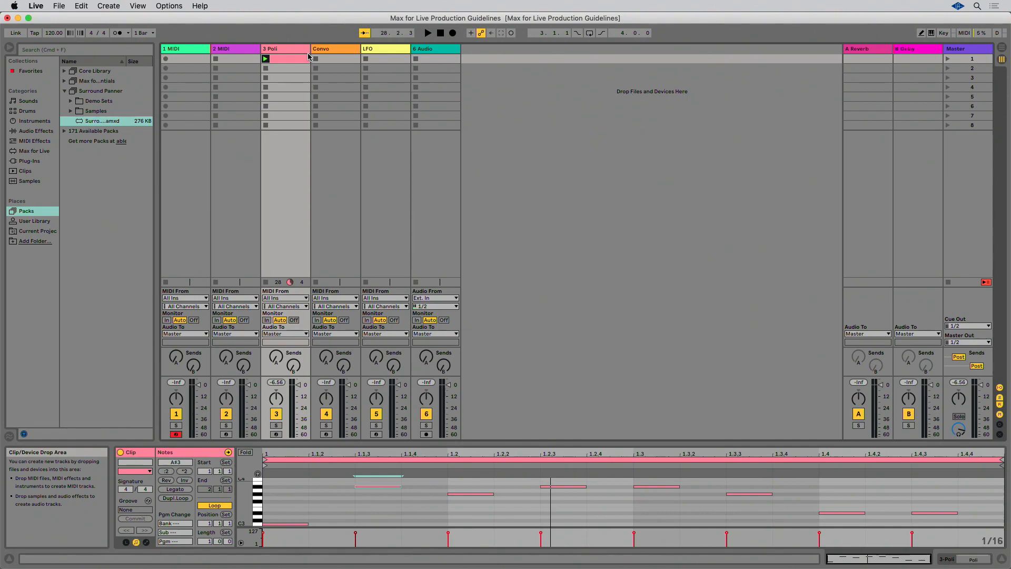
mouse_move(293, 53)
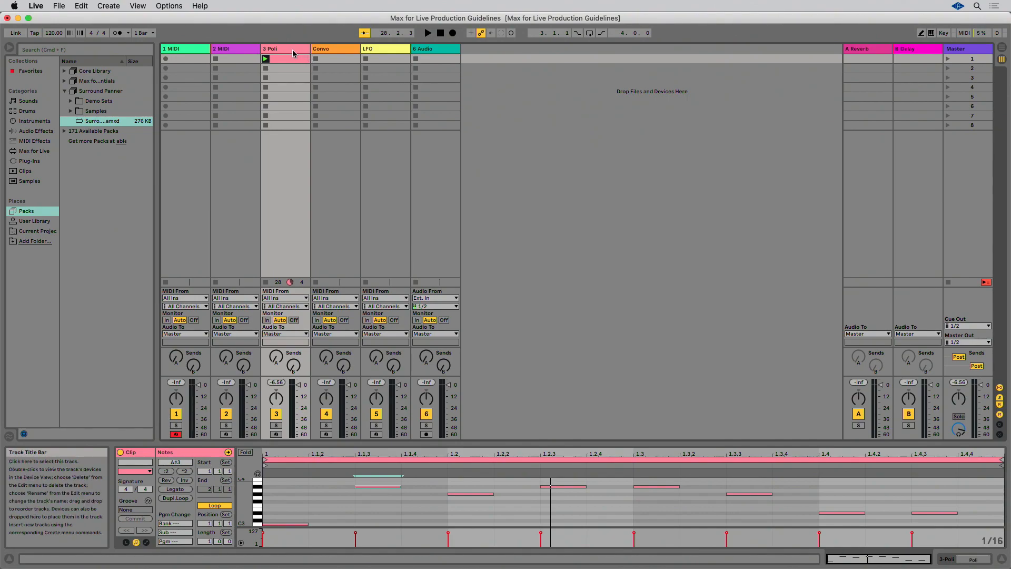
Route Poli's output into the 2-Audio track, record it, and show the 2-Audio 1 clip details
left_click(284, 49)
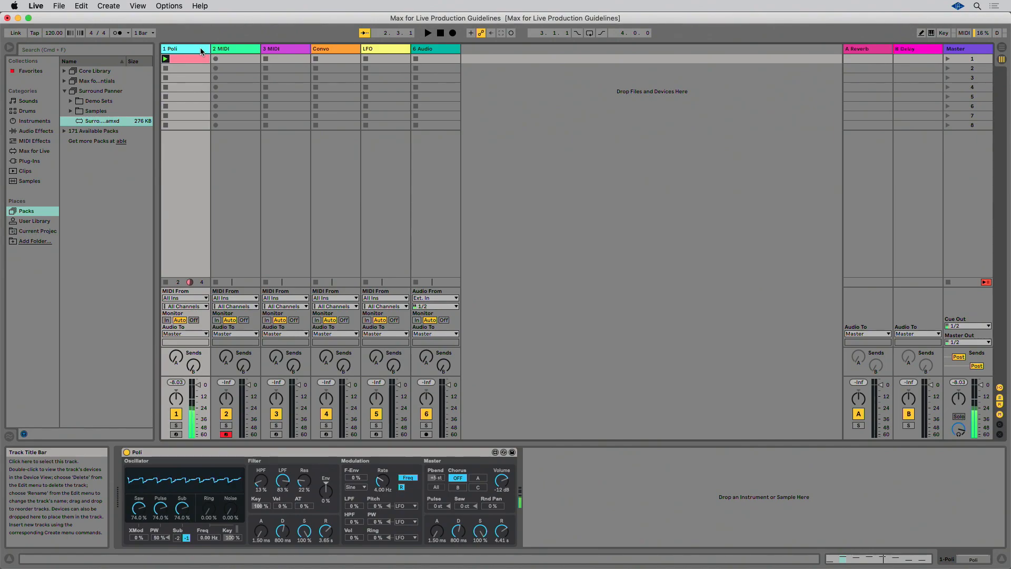
left_click(185, 334)
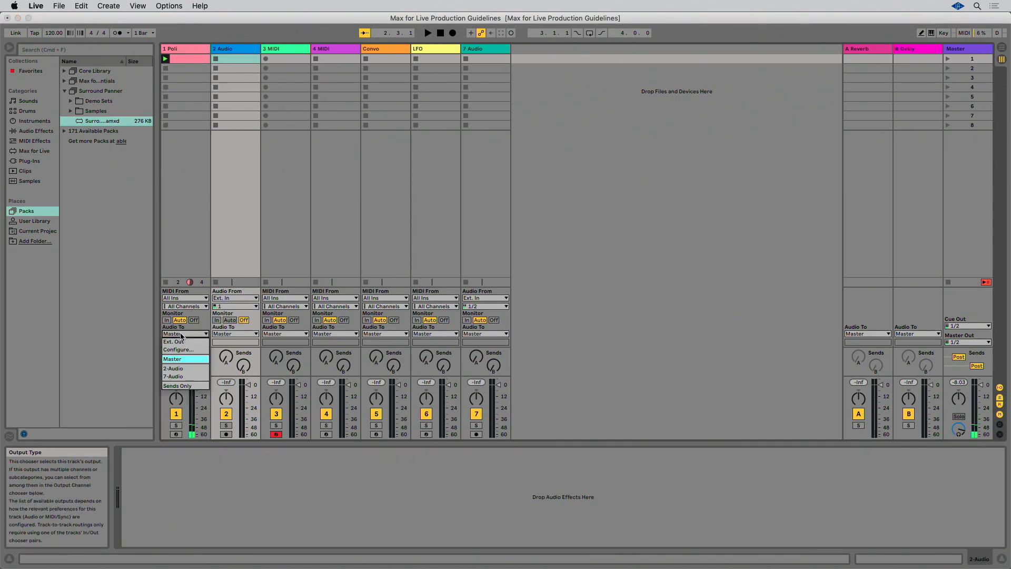
left_click(173, 367)
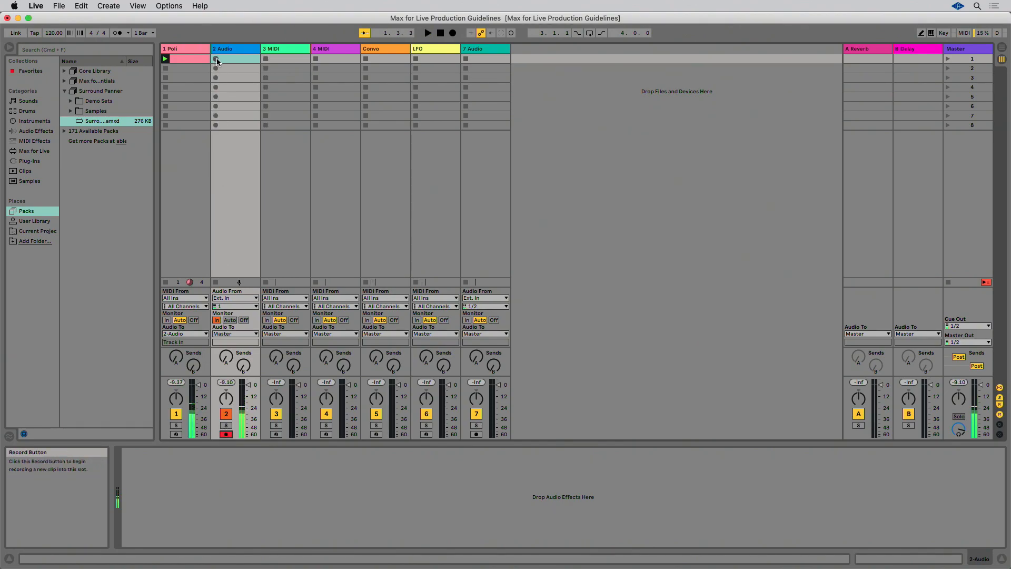
left_click(215, 59)
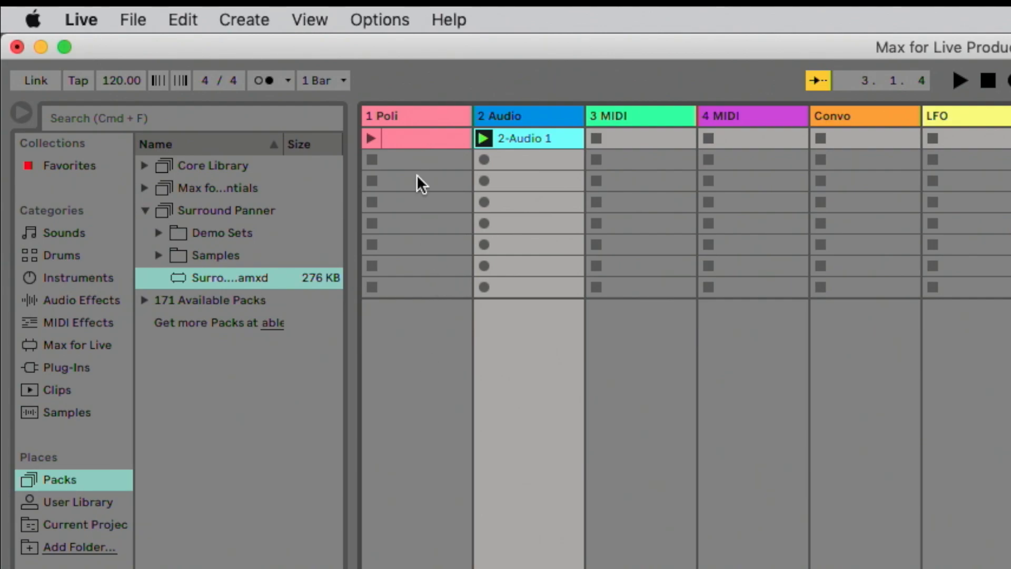
right_click(416, 138)
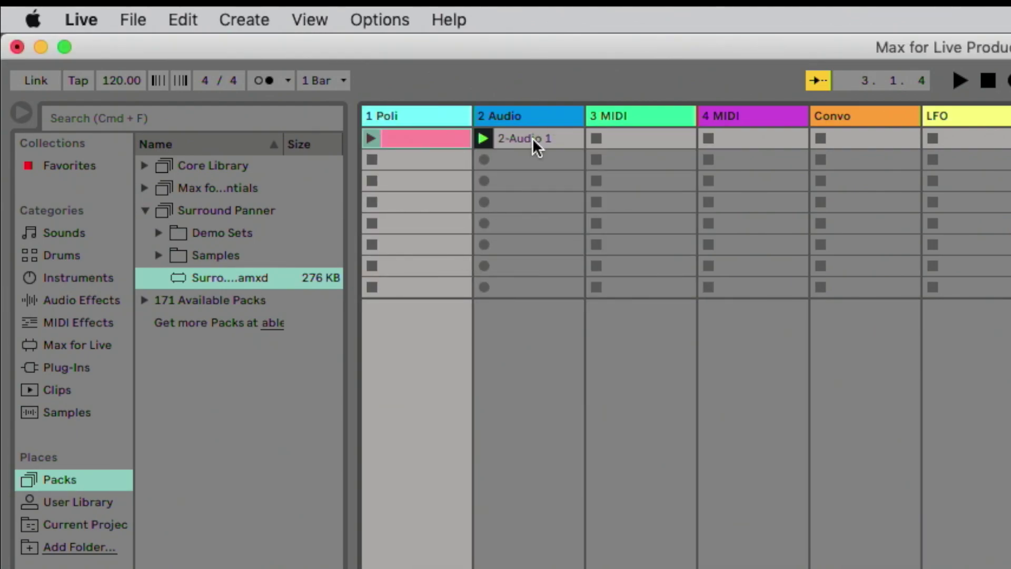
left_click(529, 138)
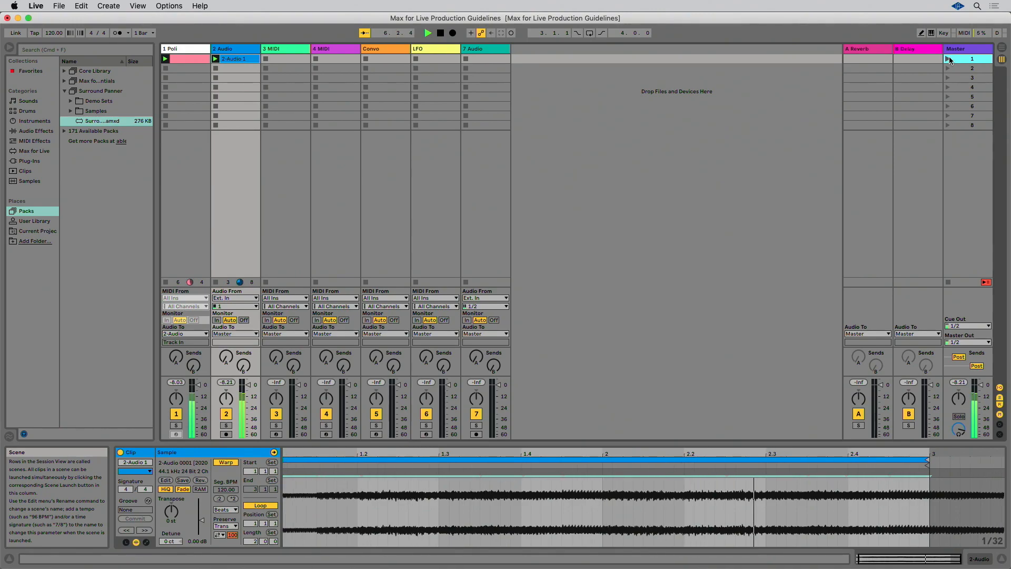
left_click(444, 33)
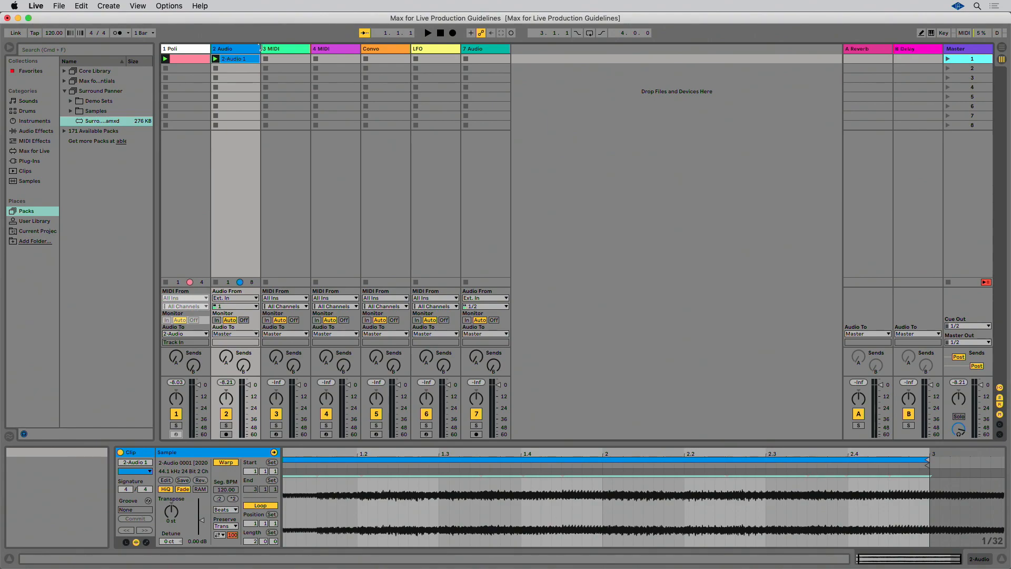
mouse_move(265, 50)
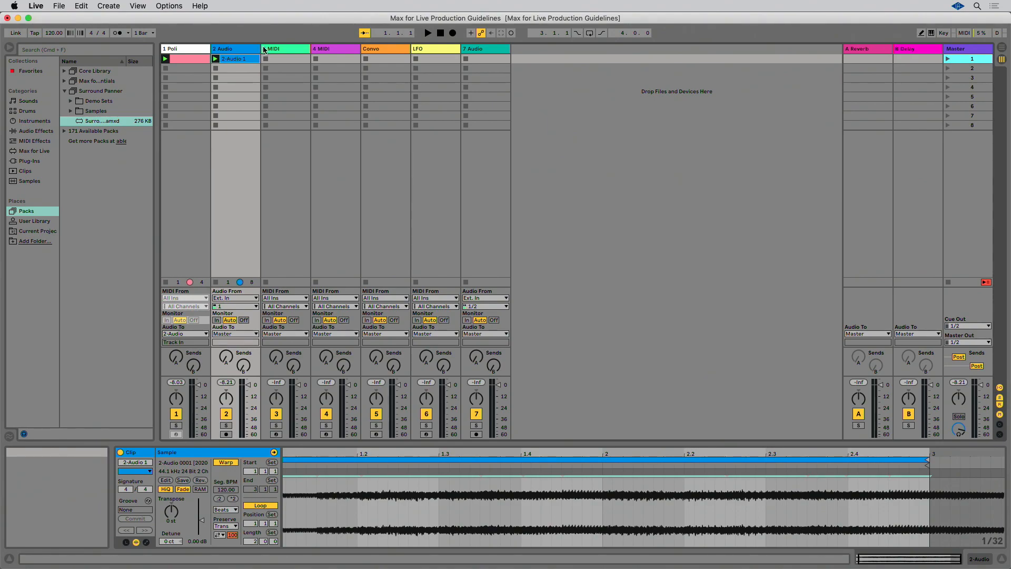
mouse_move(248, 51)
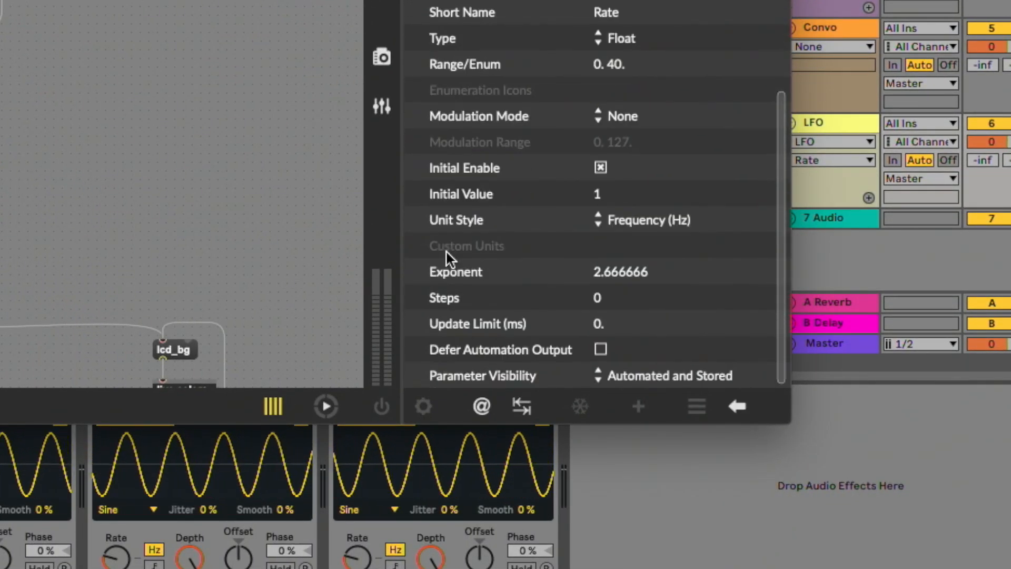
mouse_move(495, 349)
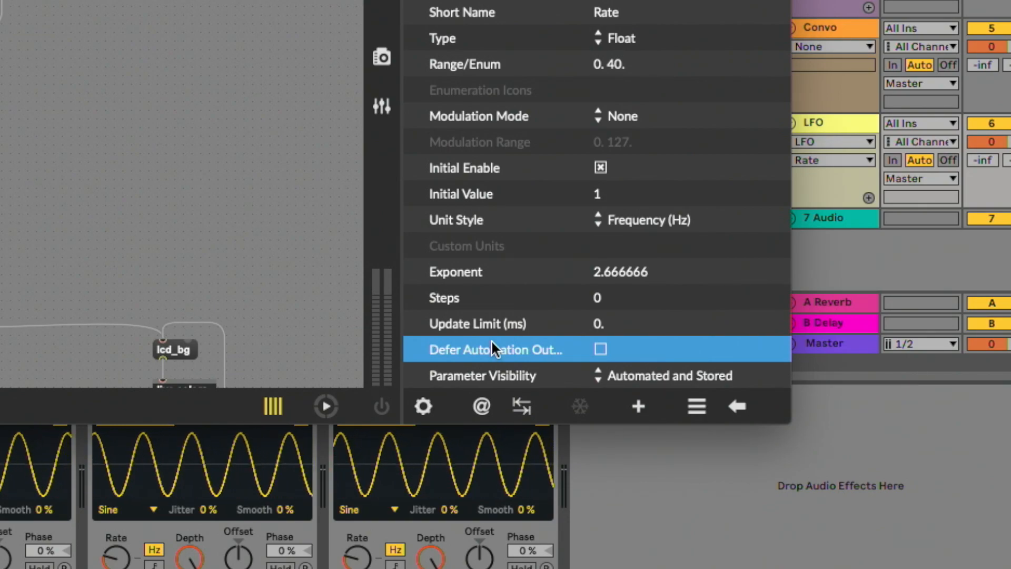
mouse_move(485, 327)
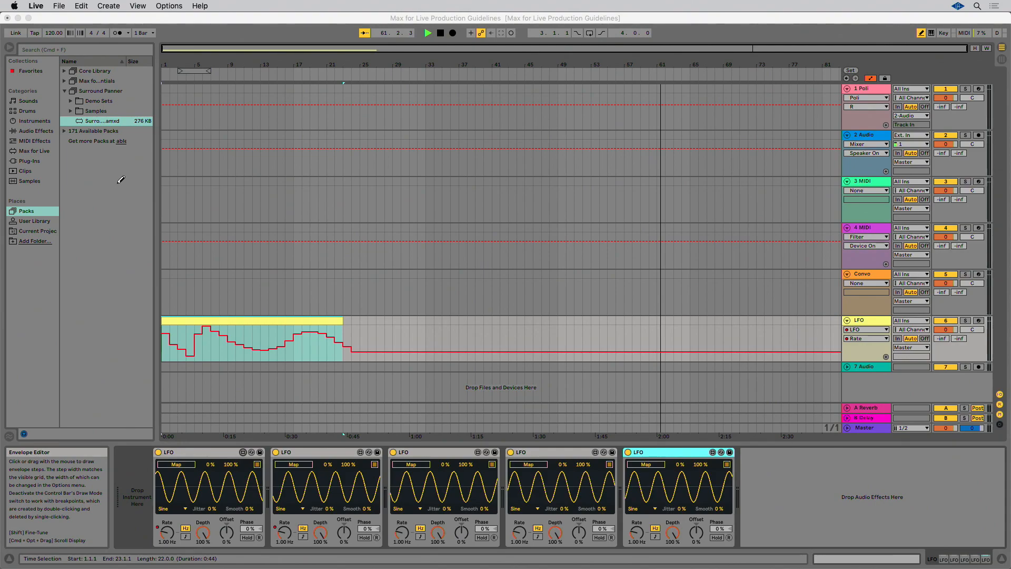
Switch between Session and Arrangement View with Tab
key("tab")
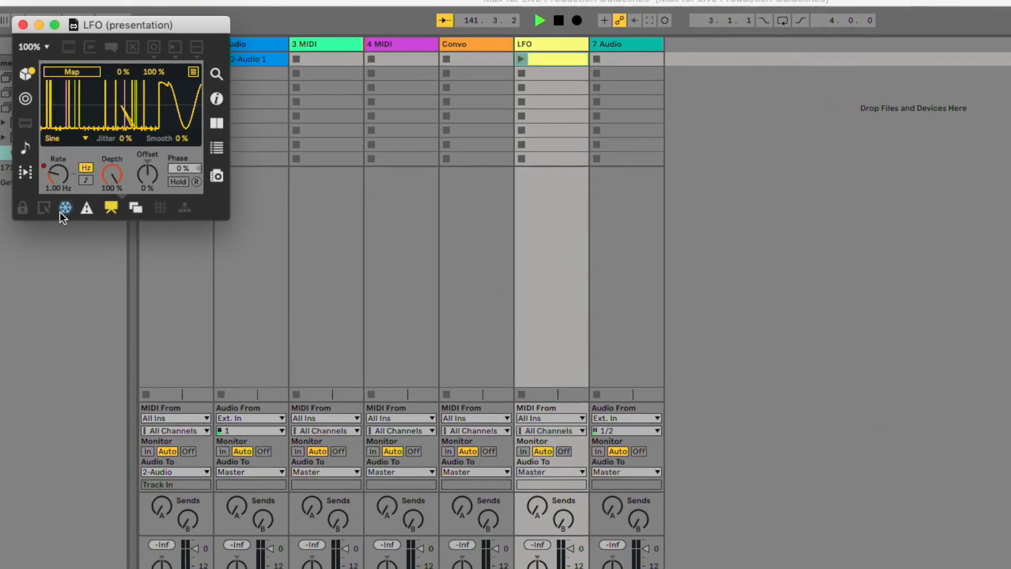
mouse_move(63, 210)
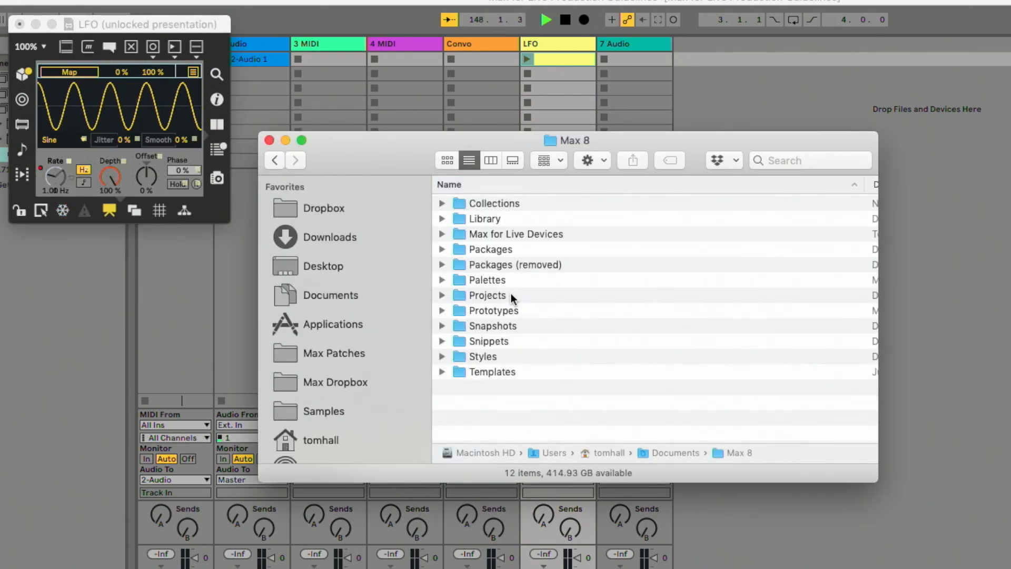
Open an item in the Finder window showing the Max 8 folder
double_click(516, 234)
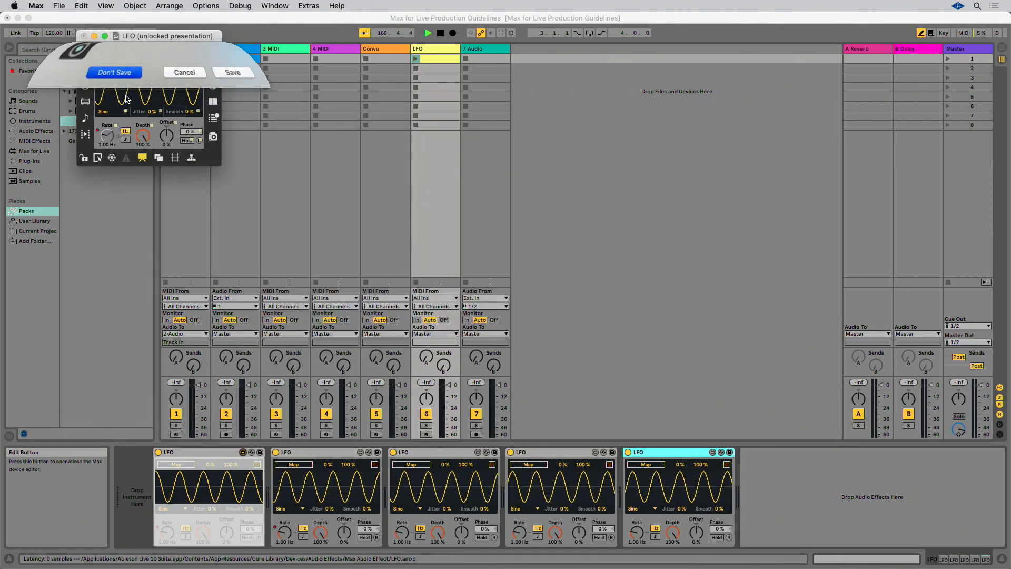
Close the LFO device editor and discard its unsaved changes
left_click(114, 73)
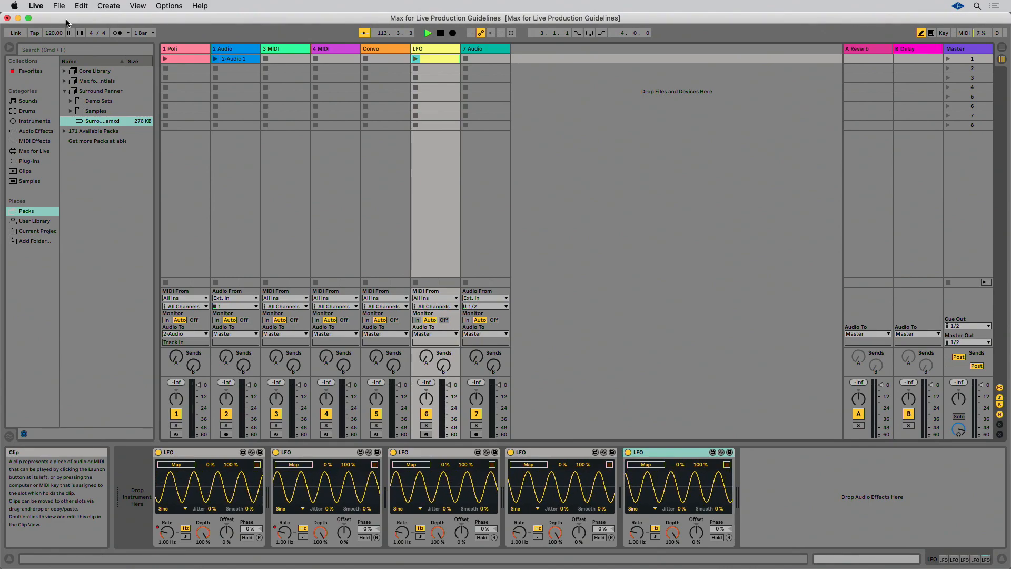